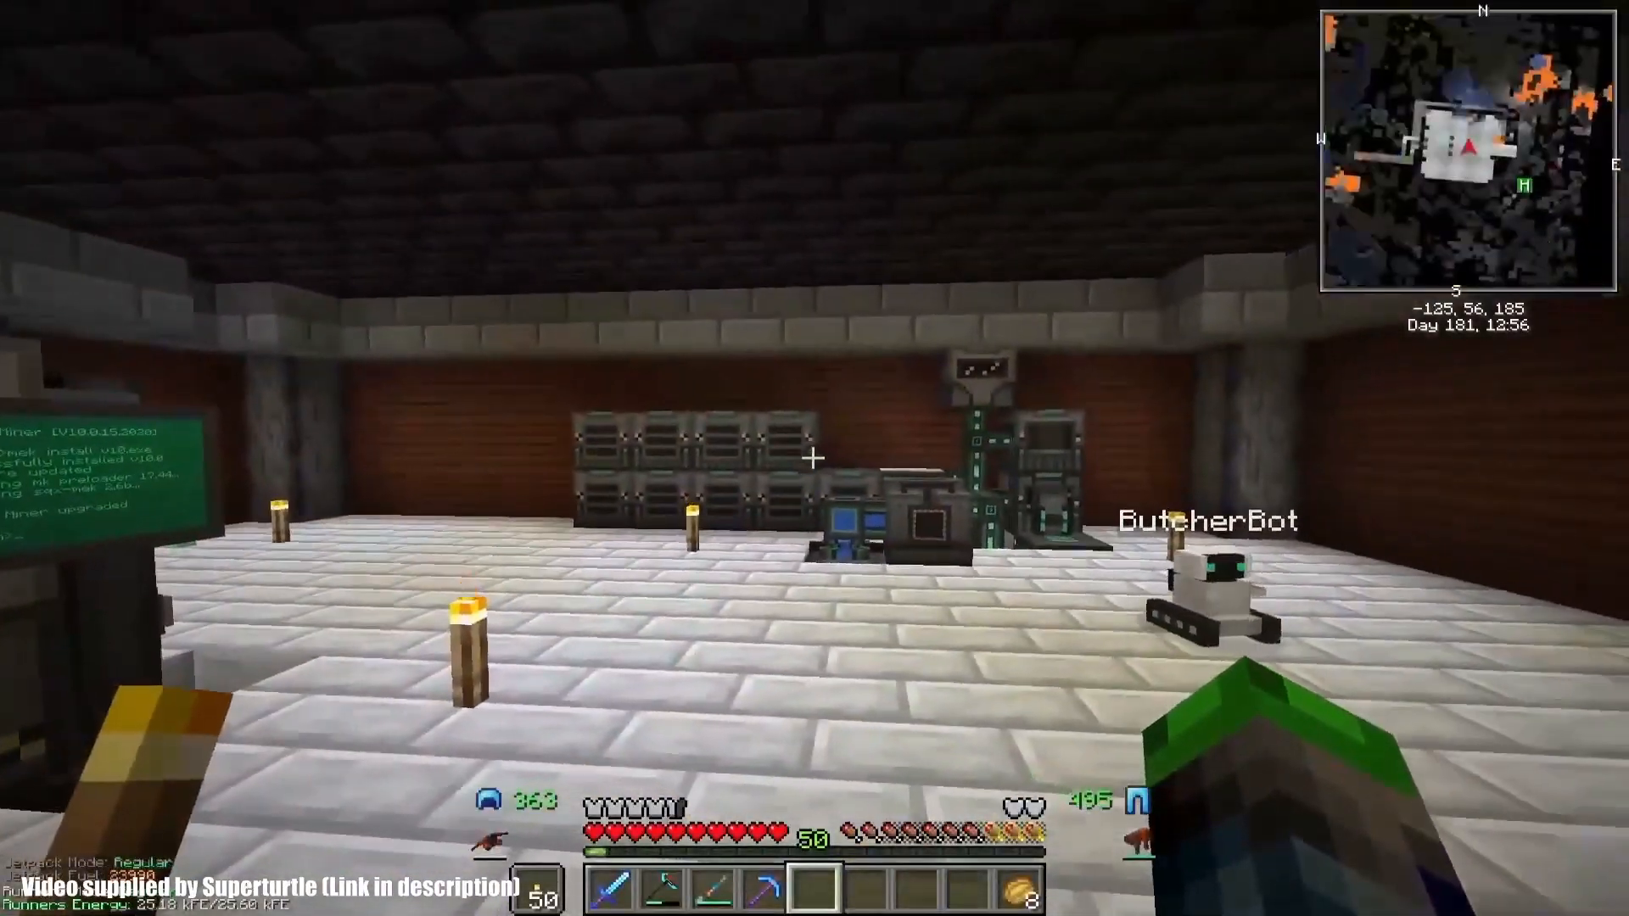
{"action": "mouse_move", "coordinate": [815, 458]}
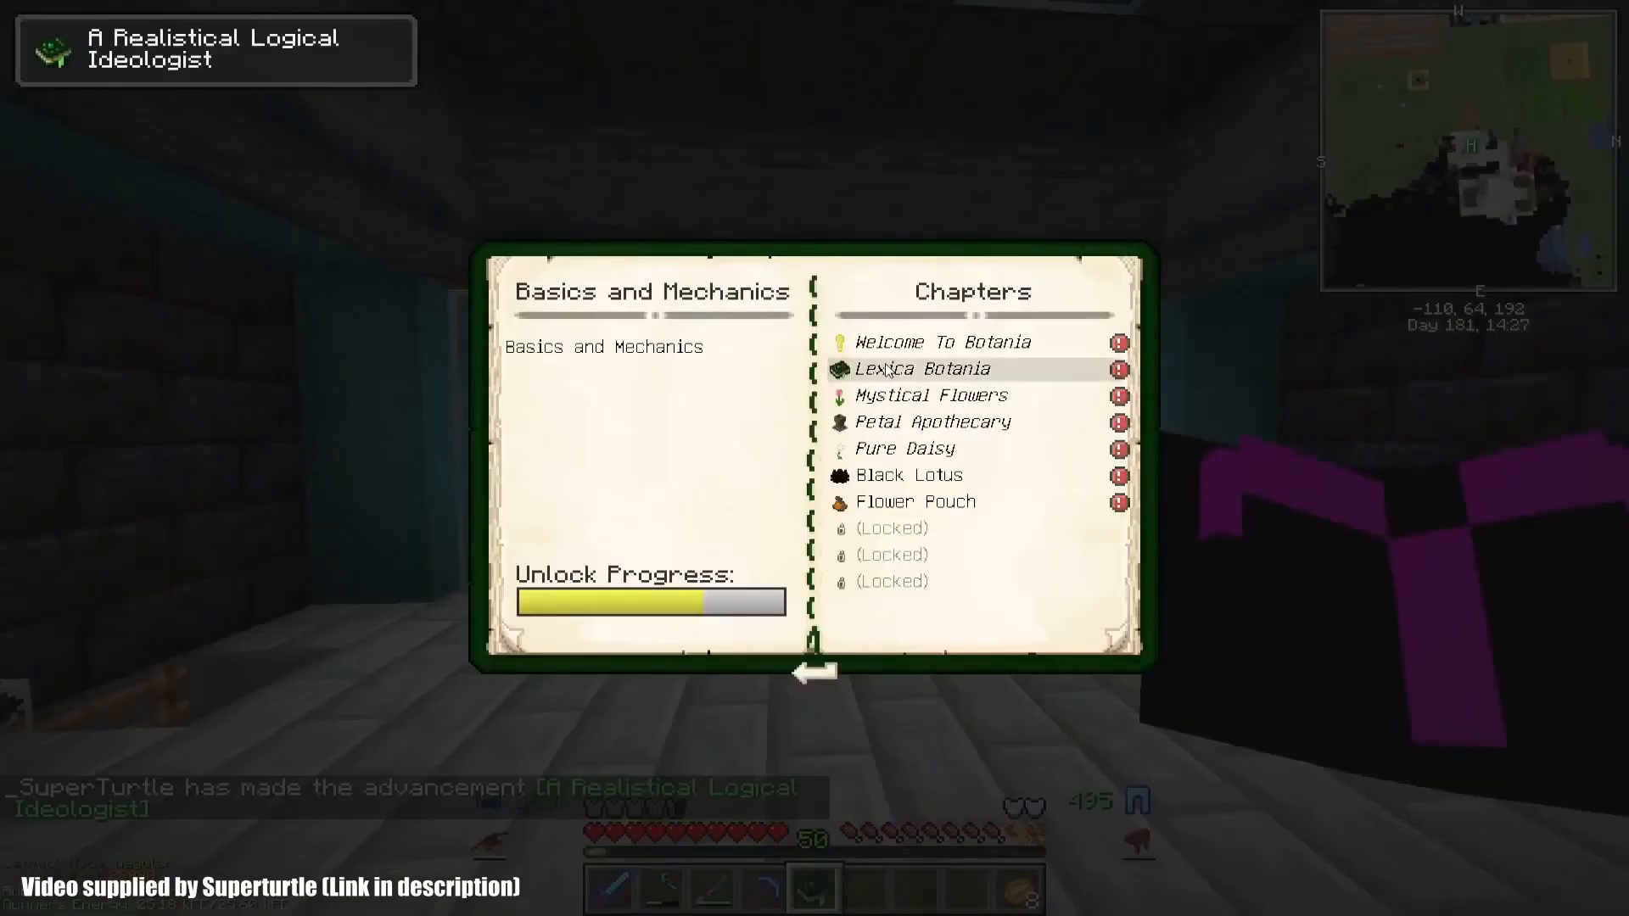
Step: Page through the Welcome To Botania chapter, then the Pure Daisy entry pages
{"action": "left_click", "coordinate": [943, 341]}
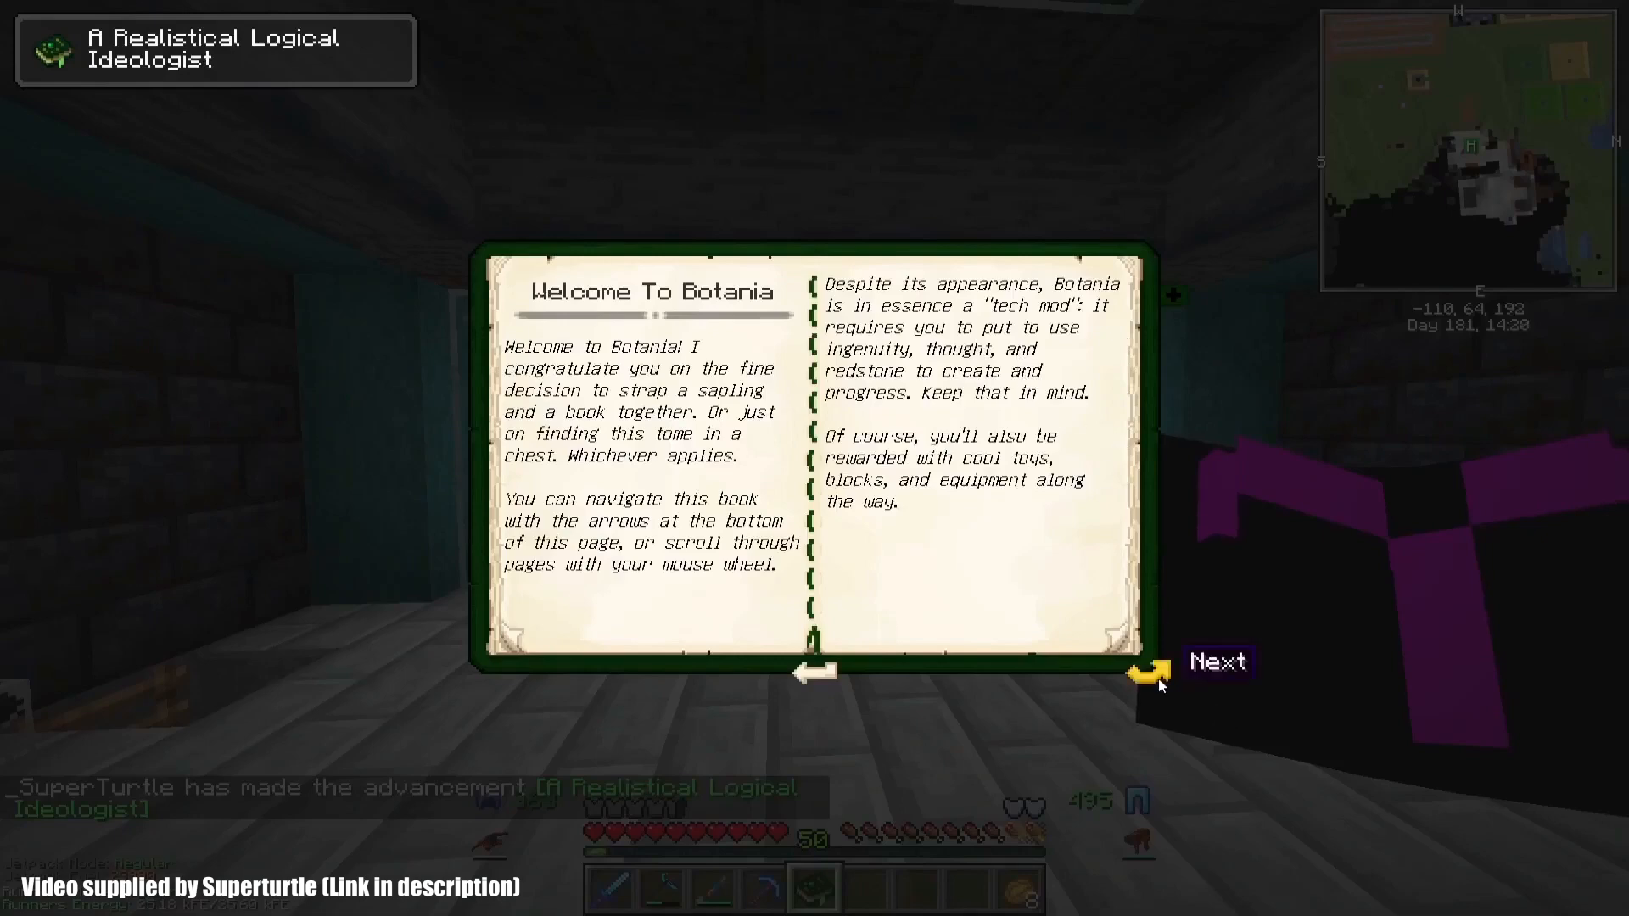
{"action": "left_click", "coordinate": [1146, 671]}
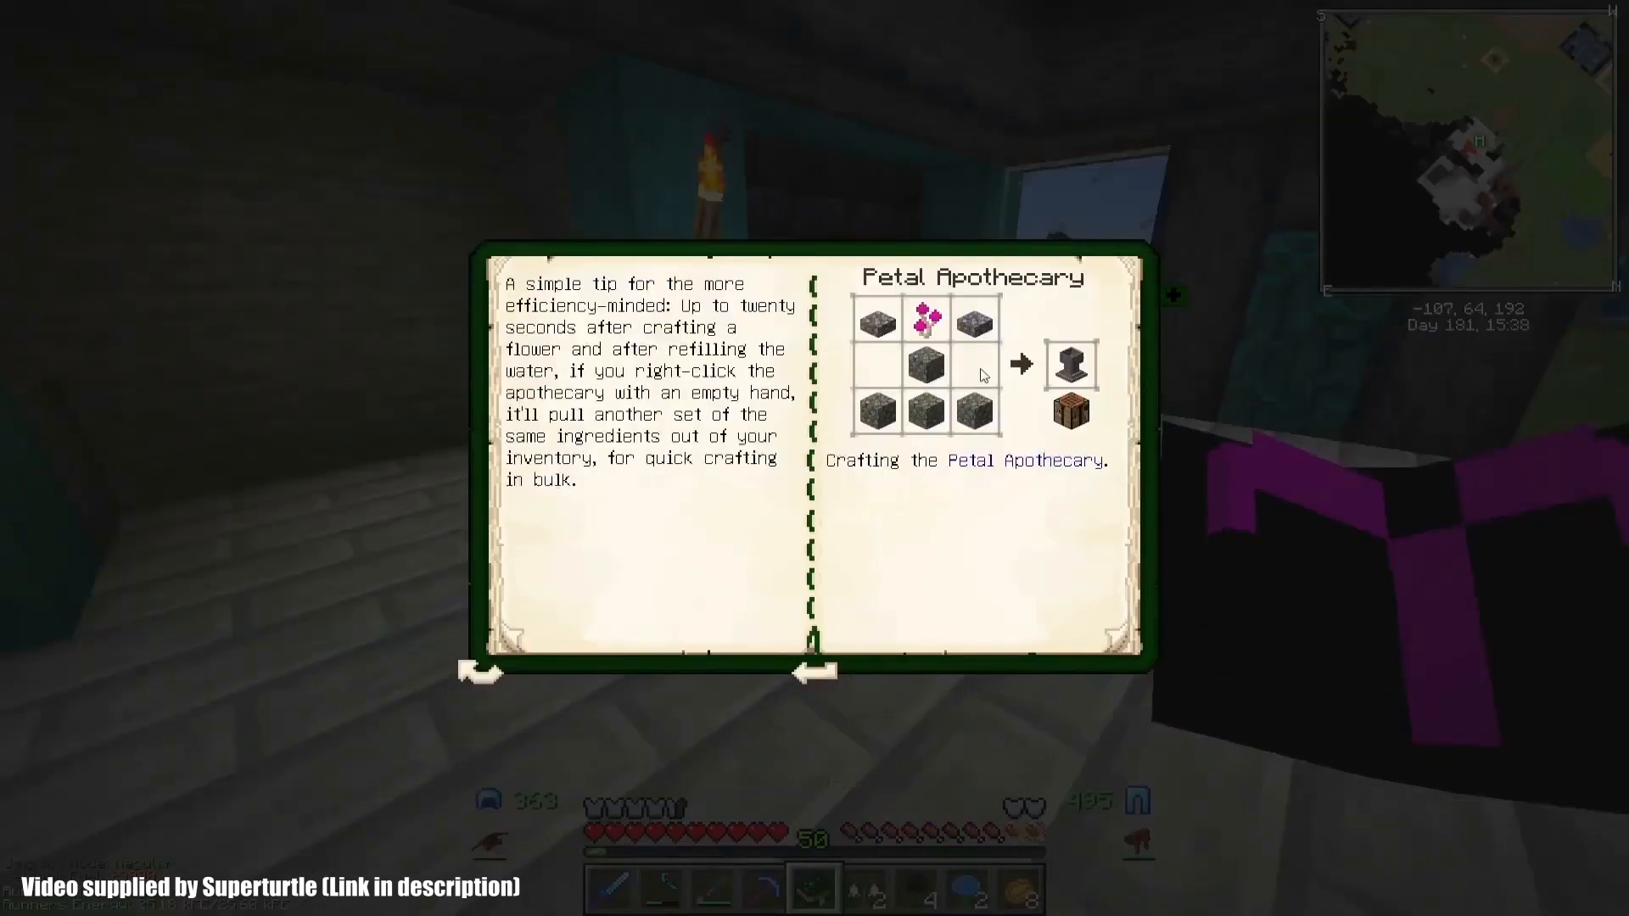
{"action": "key", "text": "Escape"}
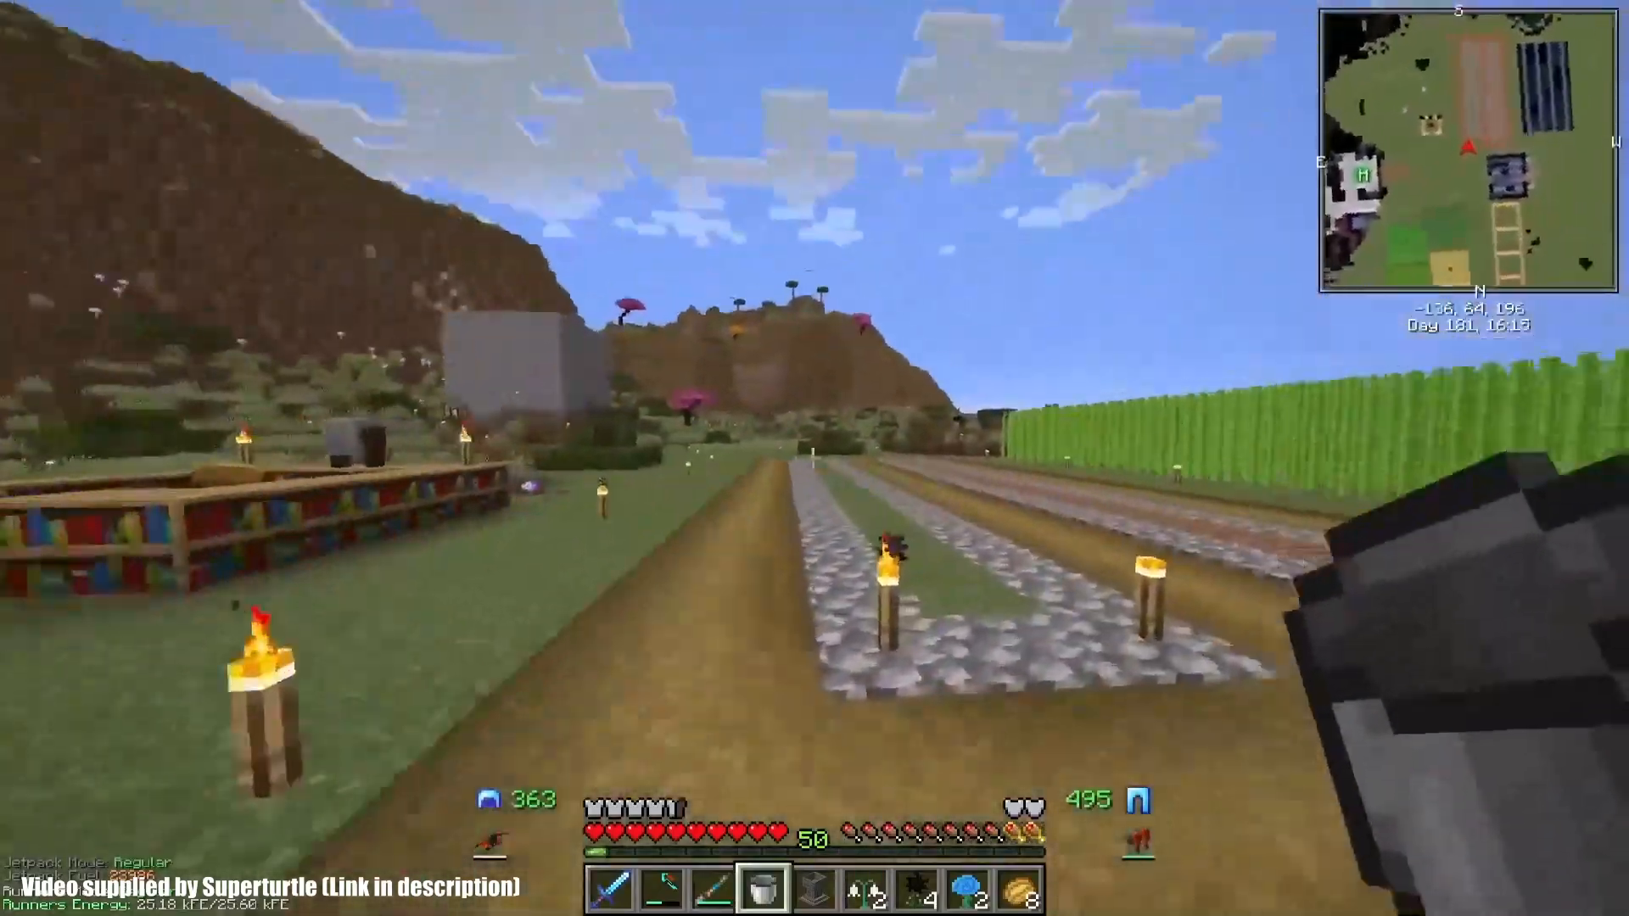
{"action": "mouse_move", "coordinate": [814, 458]}
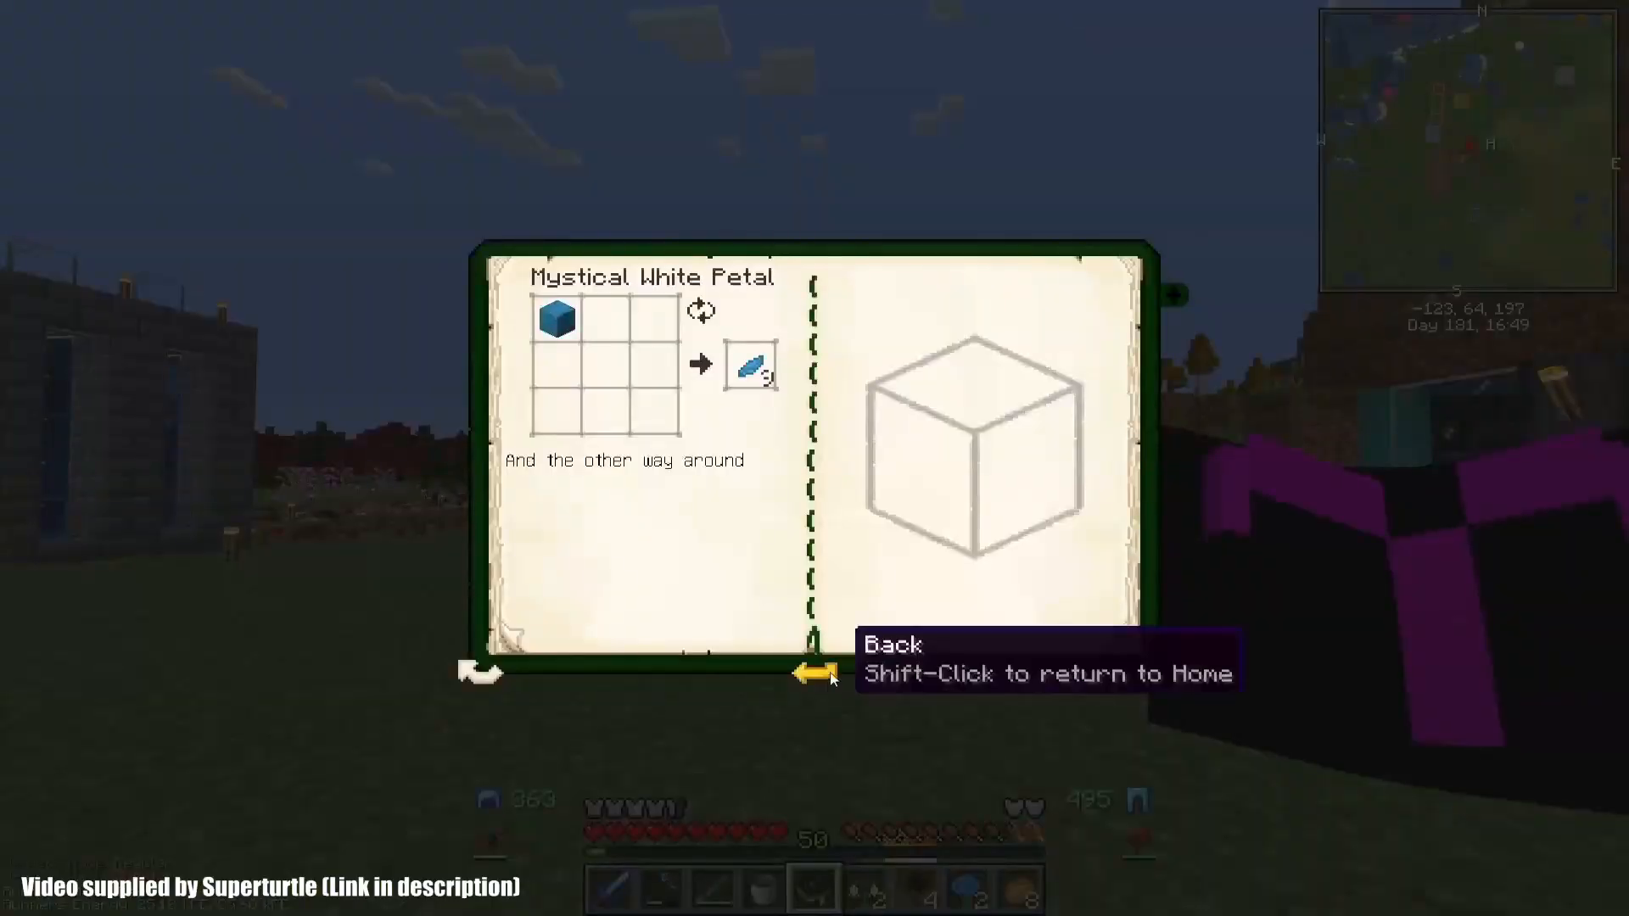
{"action": "left_click", "coordinate": [816, 673]}
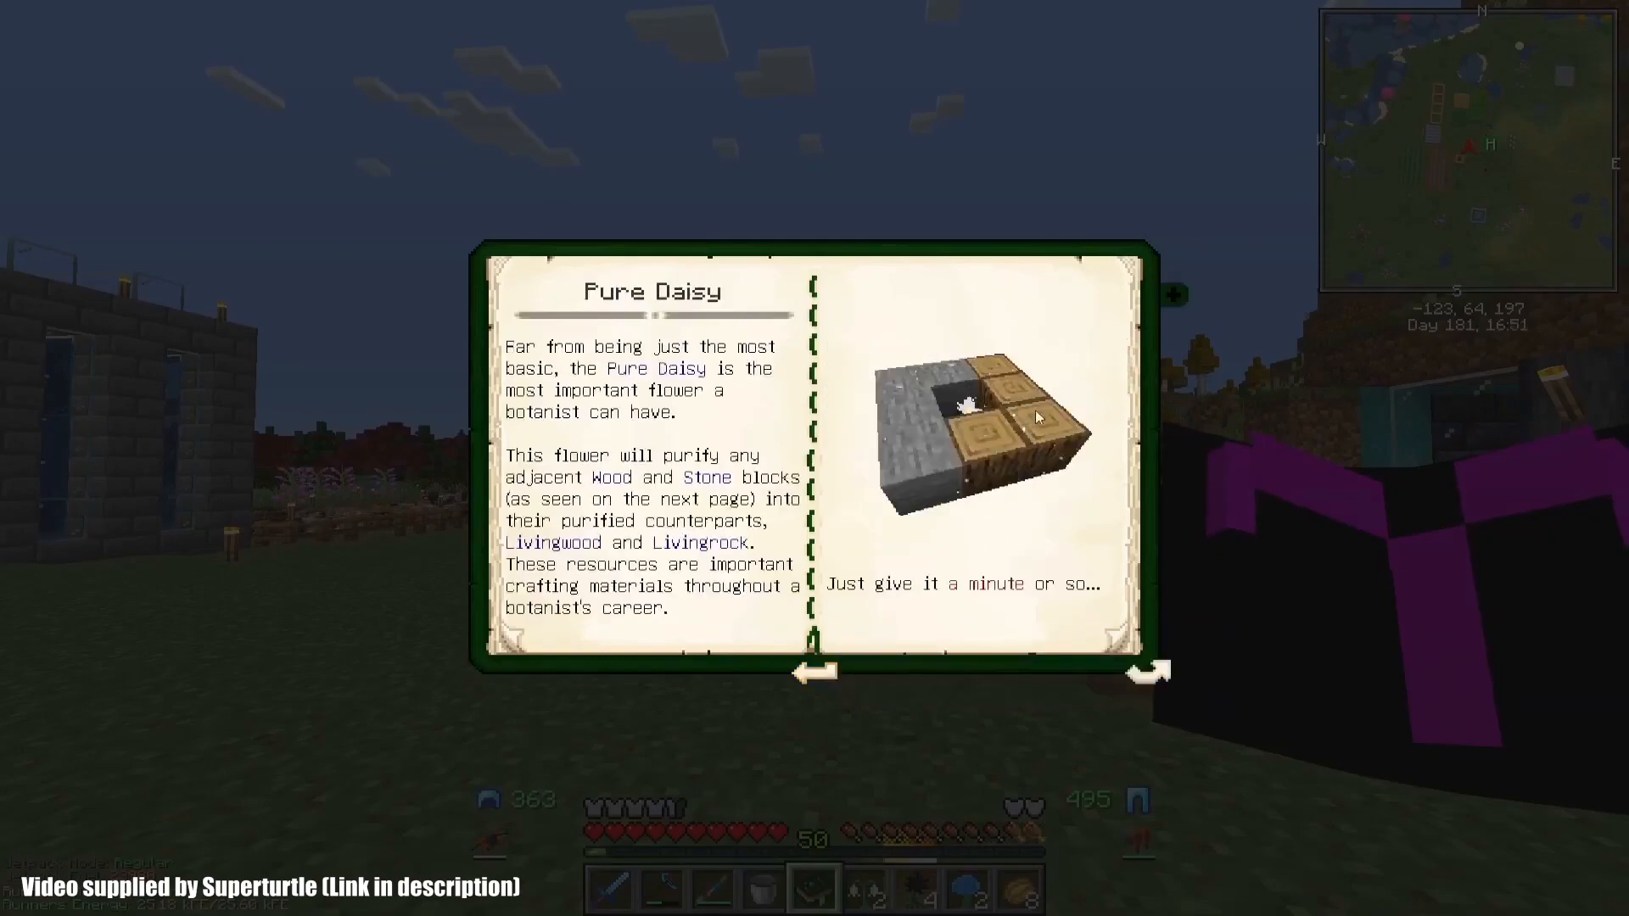
{"action": "left_click", "coordinate": [1148, 671]}
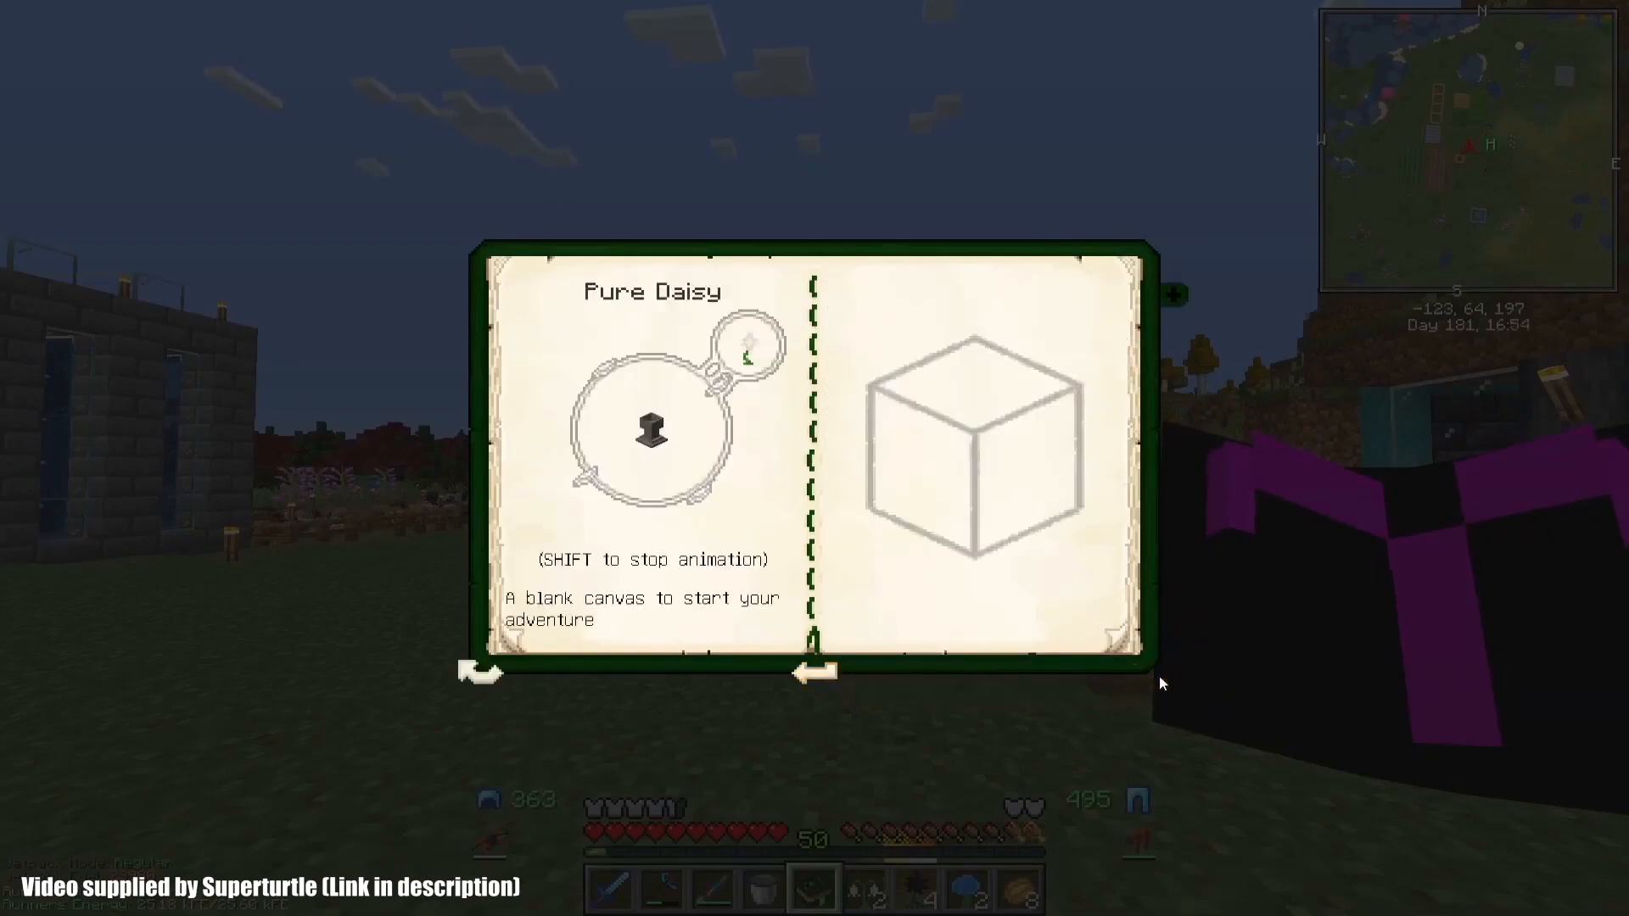
{"action": "mouse_move", "coordinate": [743, 348]}
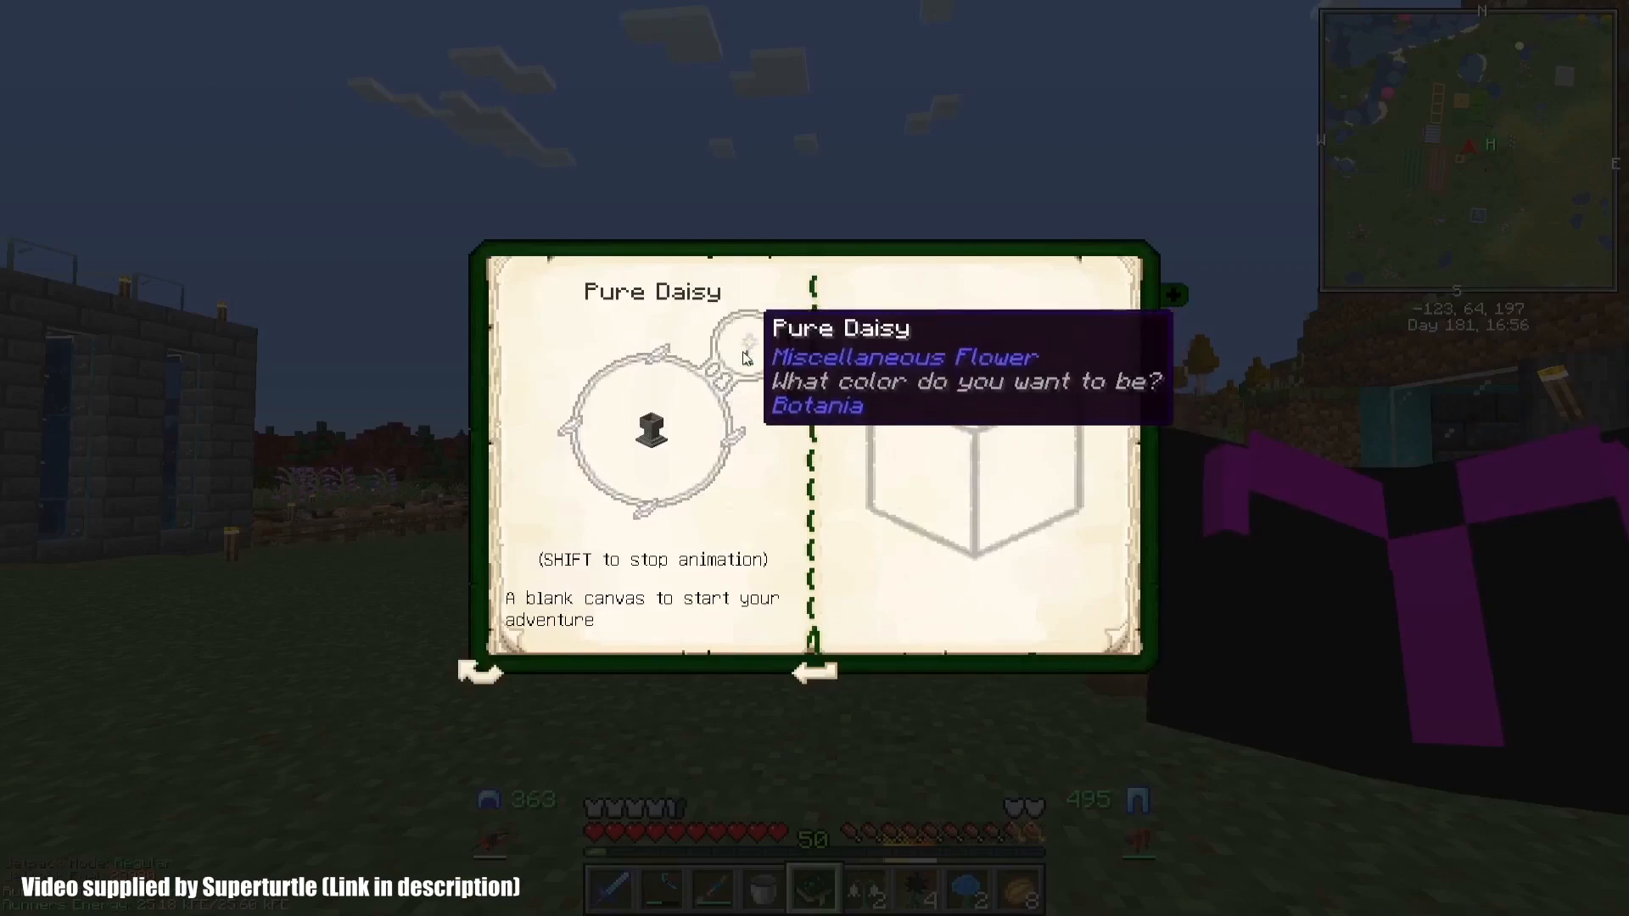
{"action": "key", "text": "escape"}
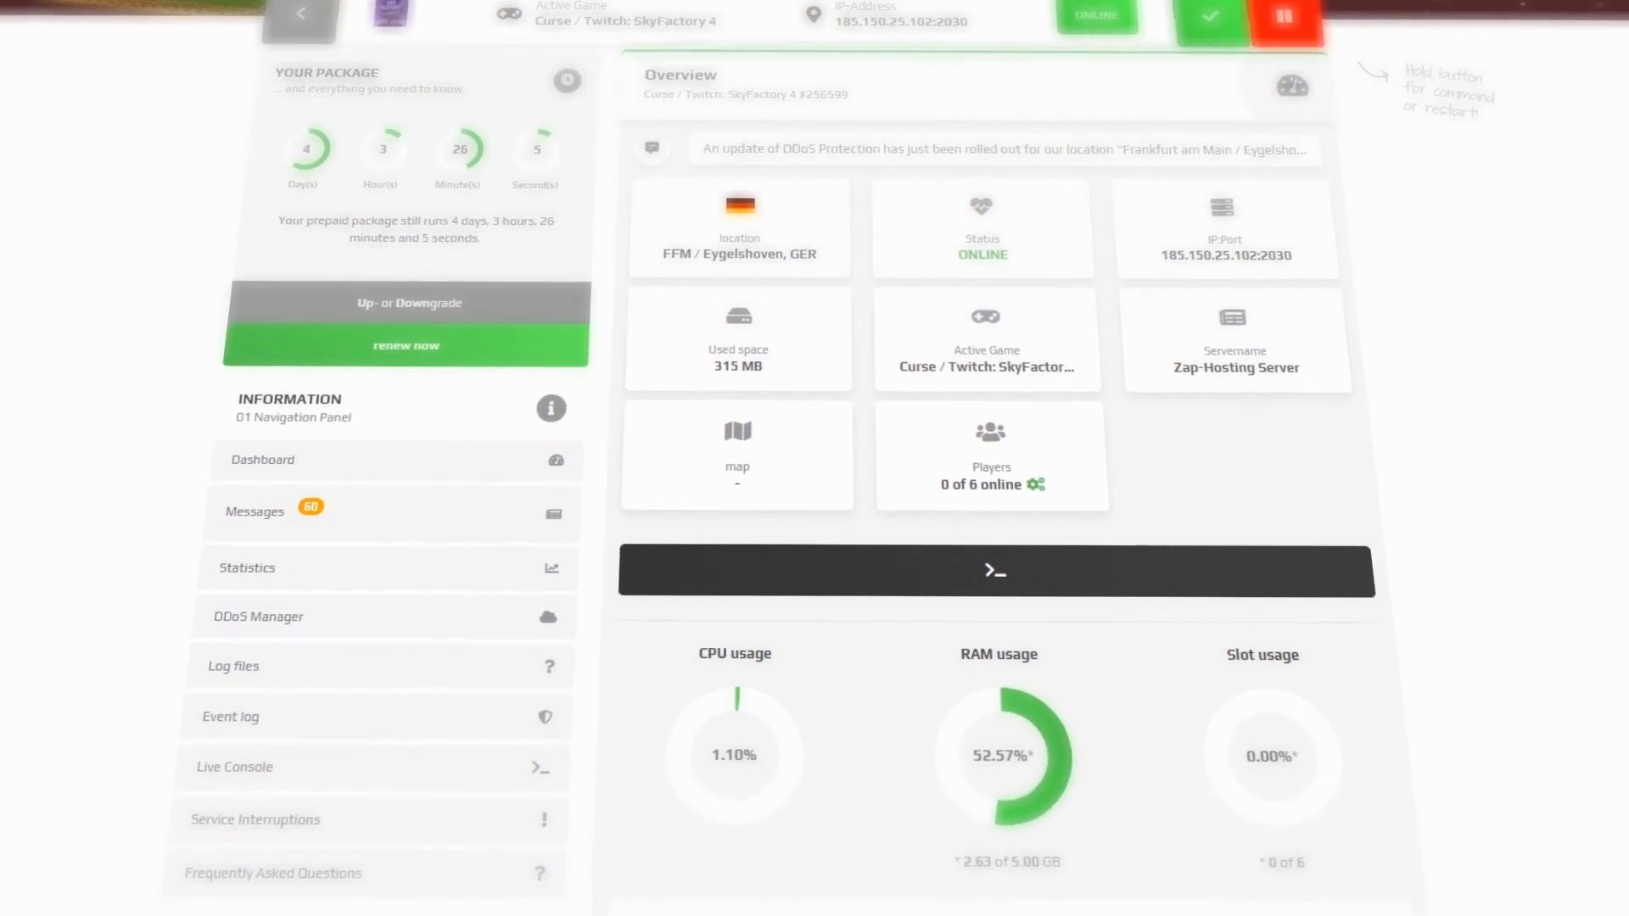
Step: Scroll the SkyFactory 4 Overview page down to the CPU and RAM usage explanations
{"action": "scroll", "scroll_direction": "down", "scroll_amount": 3}
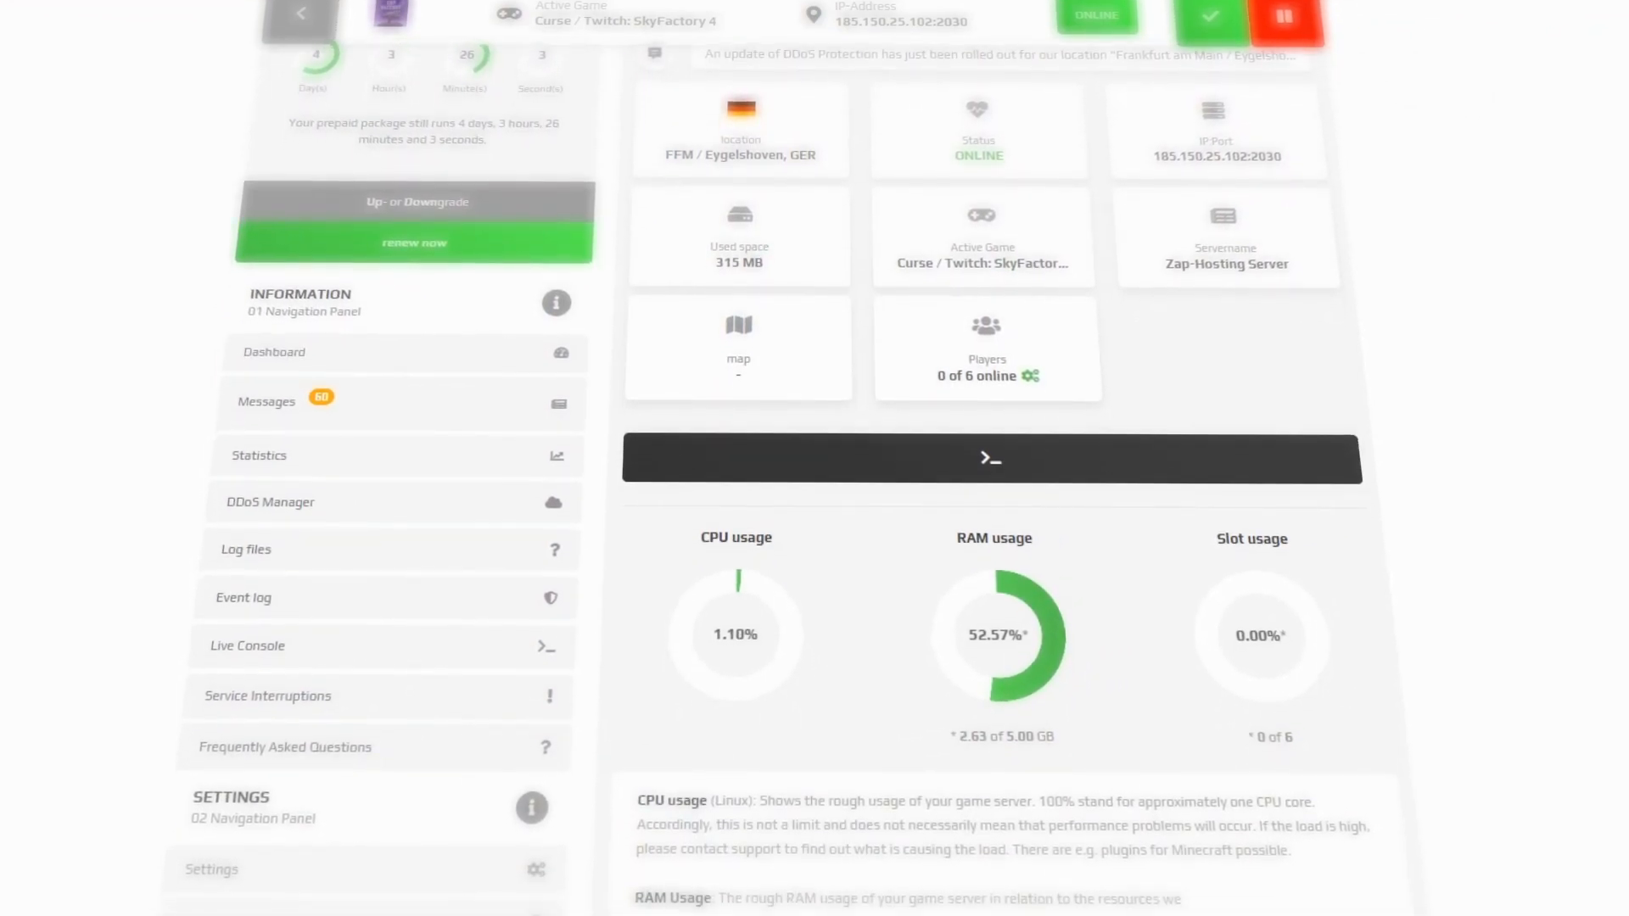
{"action": "scroll", "scroll_direction": "down", "scroll_amount": 3}
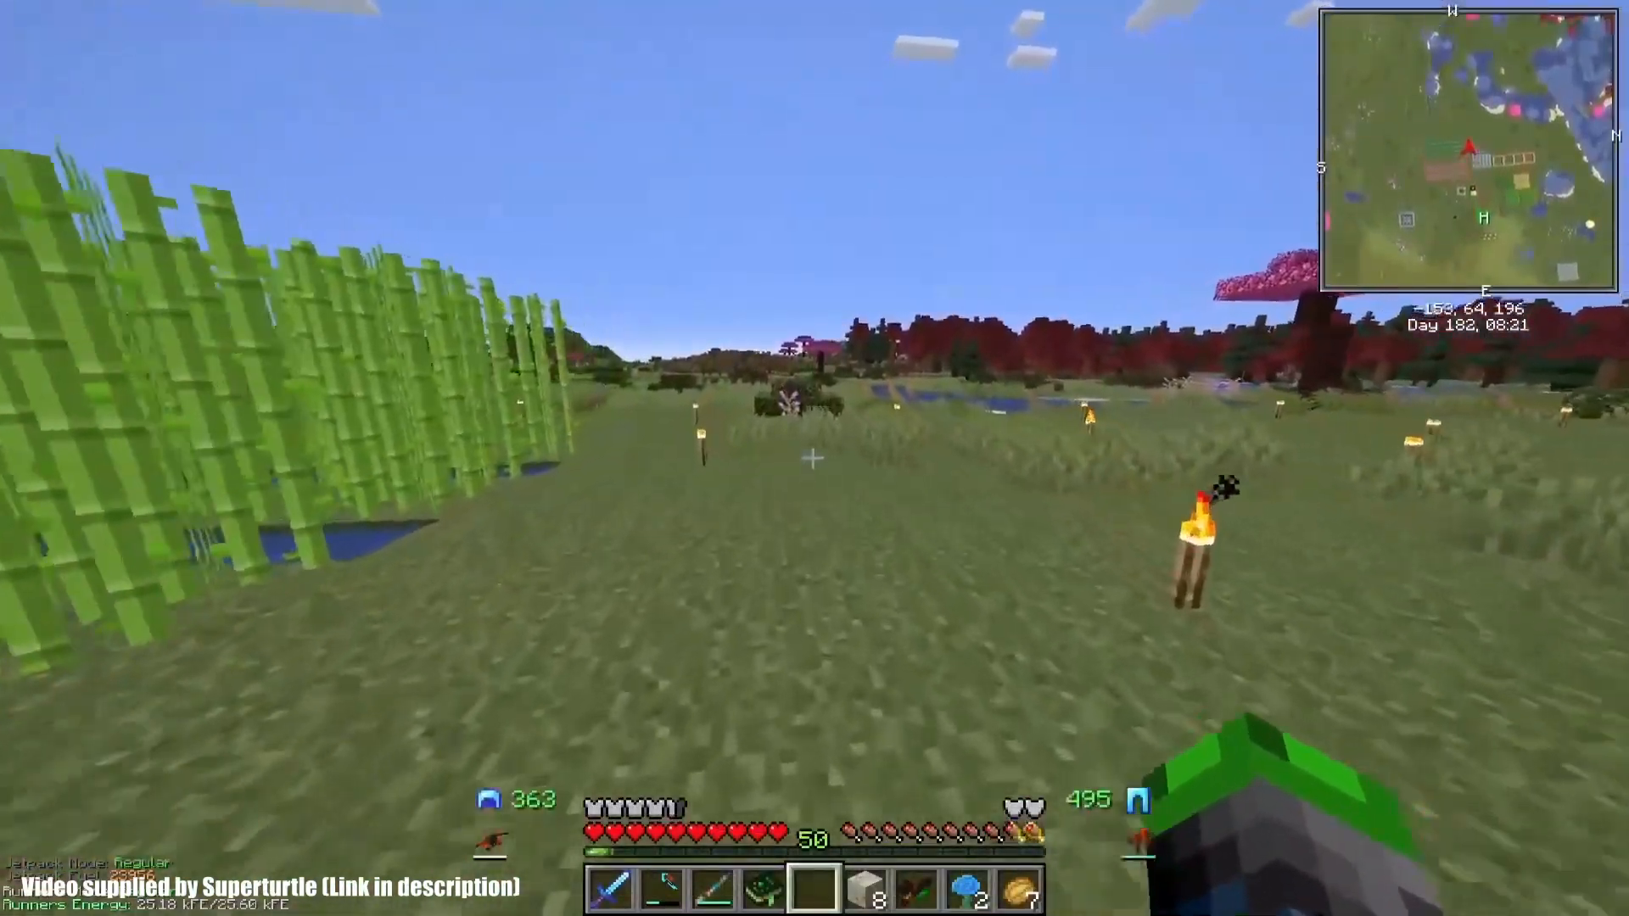
{"action": "mouse_move", "coordinate": [814, 450]}
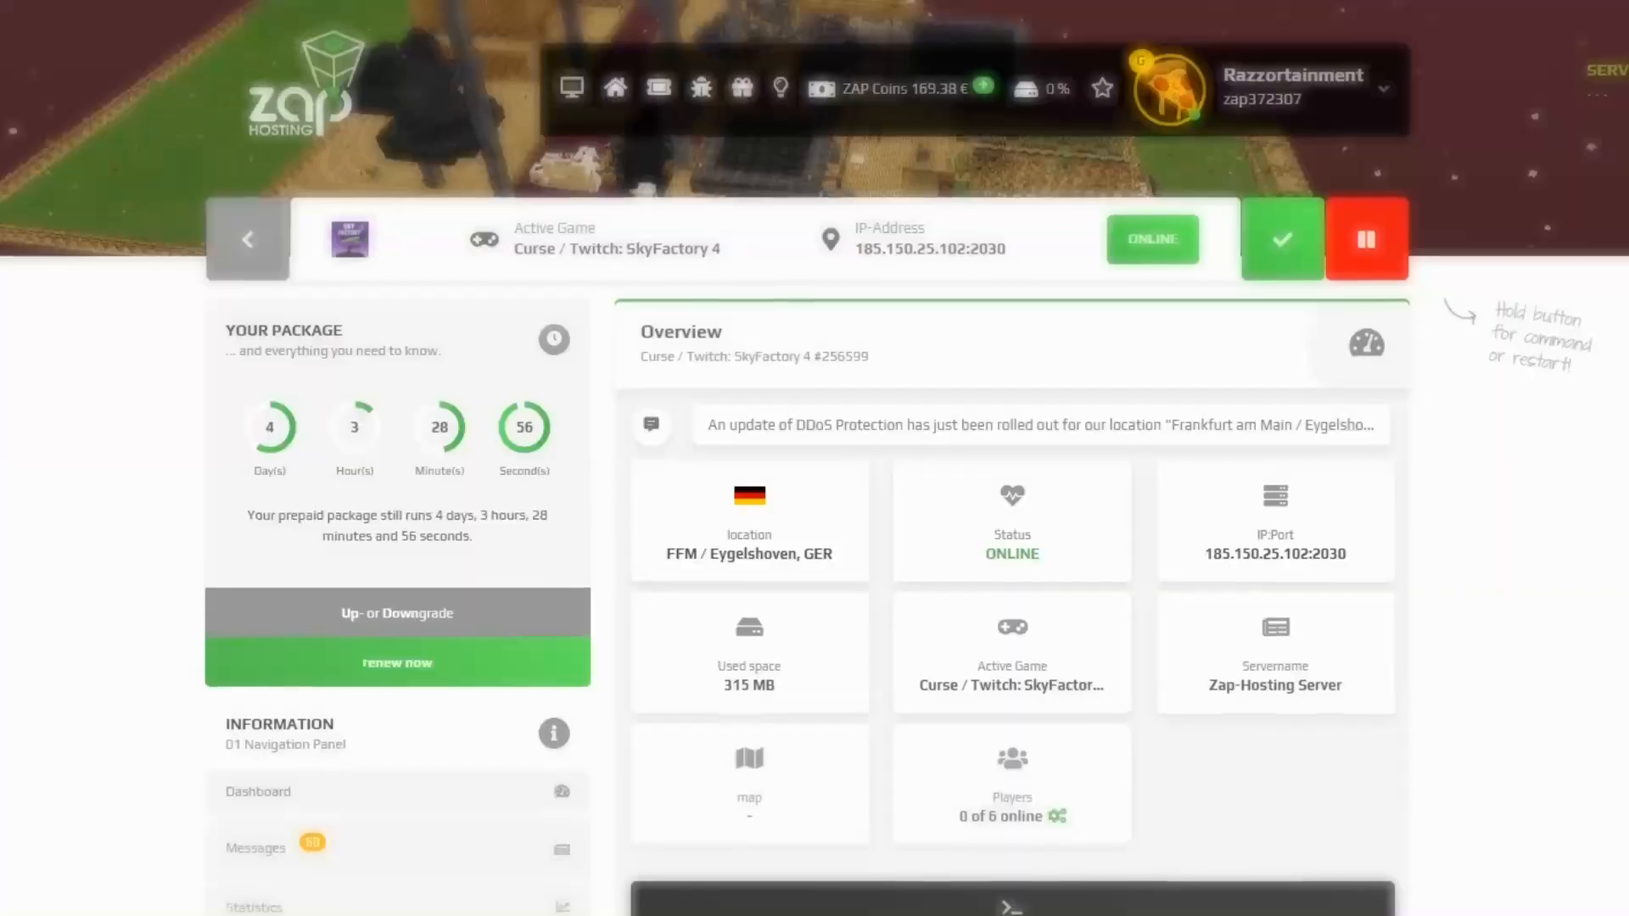
Step: Scroll through the server overview and reach the dashboard's My Gameservers list of five servers
{"action": "scroll", "scroll_direction": "down", "scroll_amount": 3}
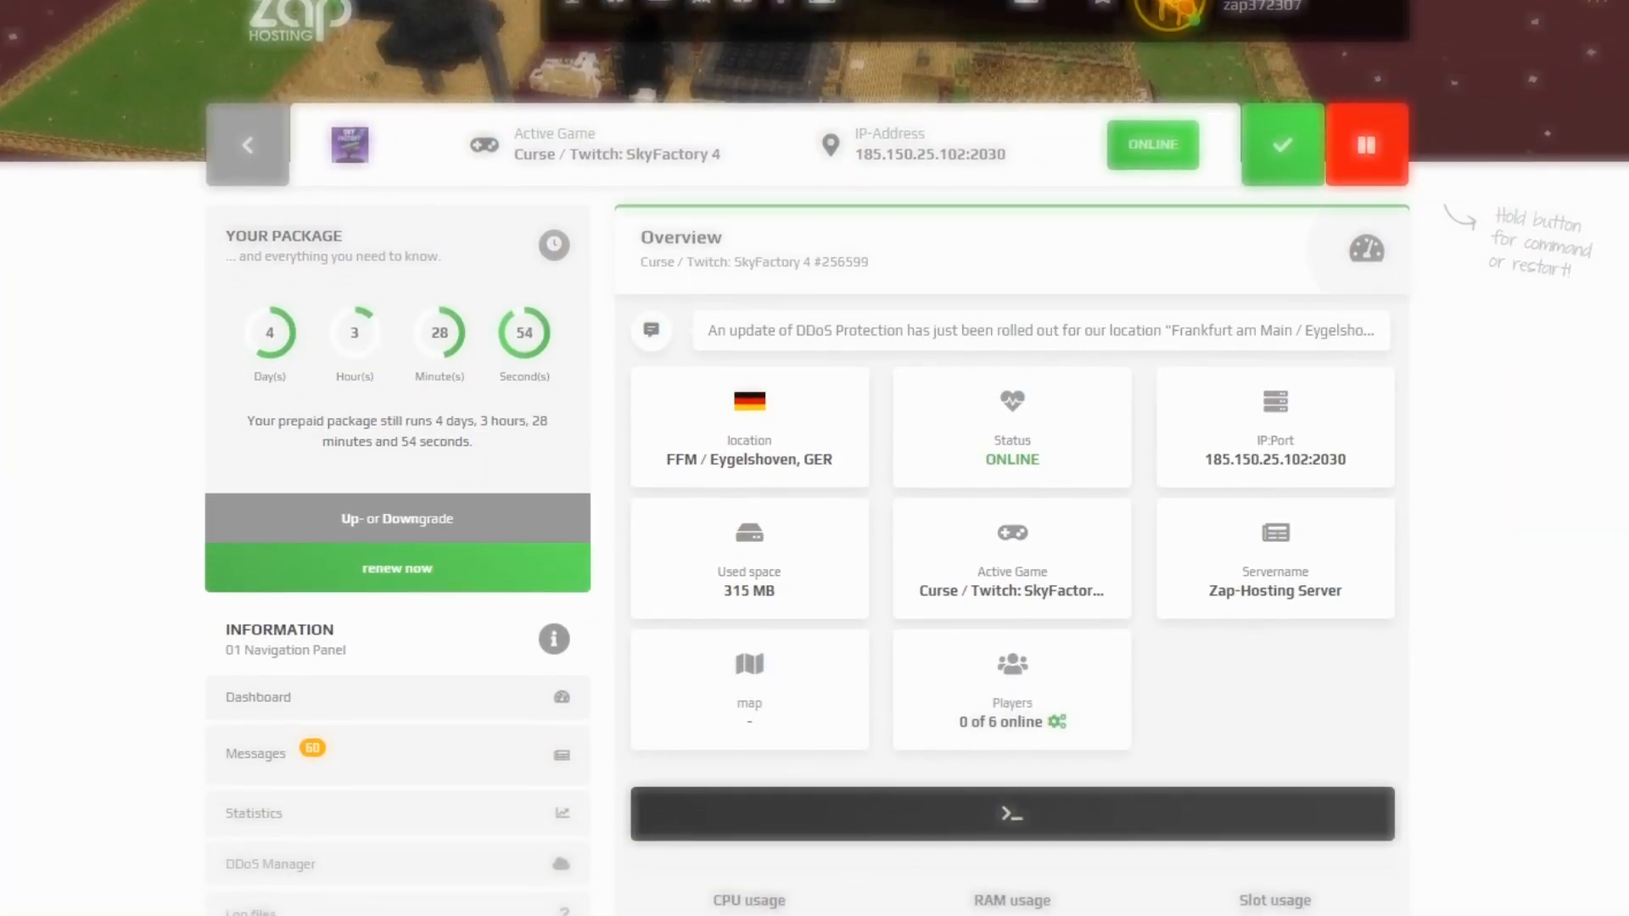
{"action": "scroll", "scroll_direction": "down", "scroll_amount": 3}
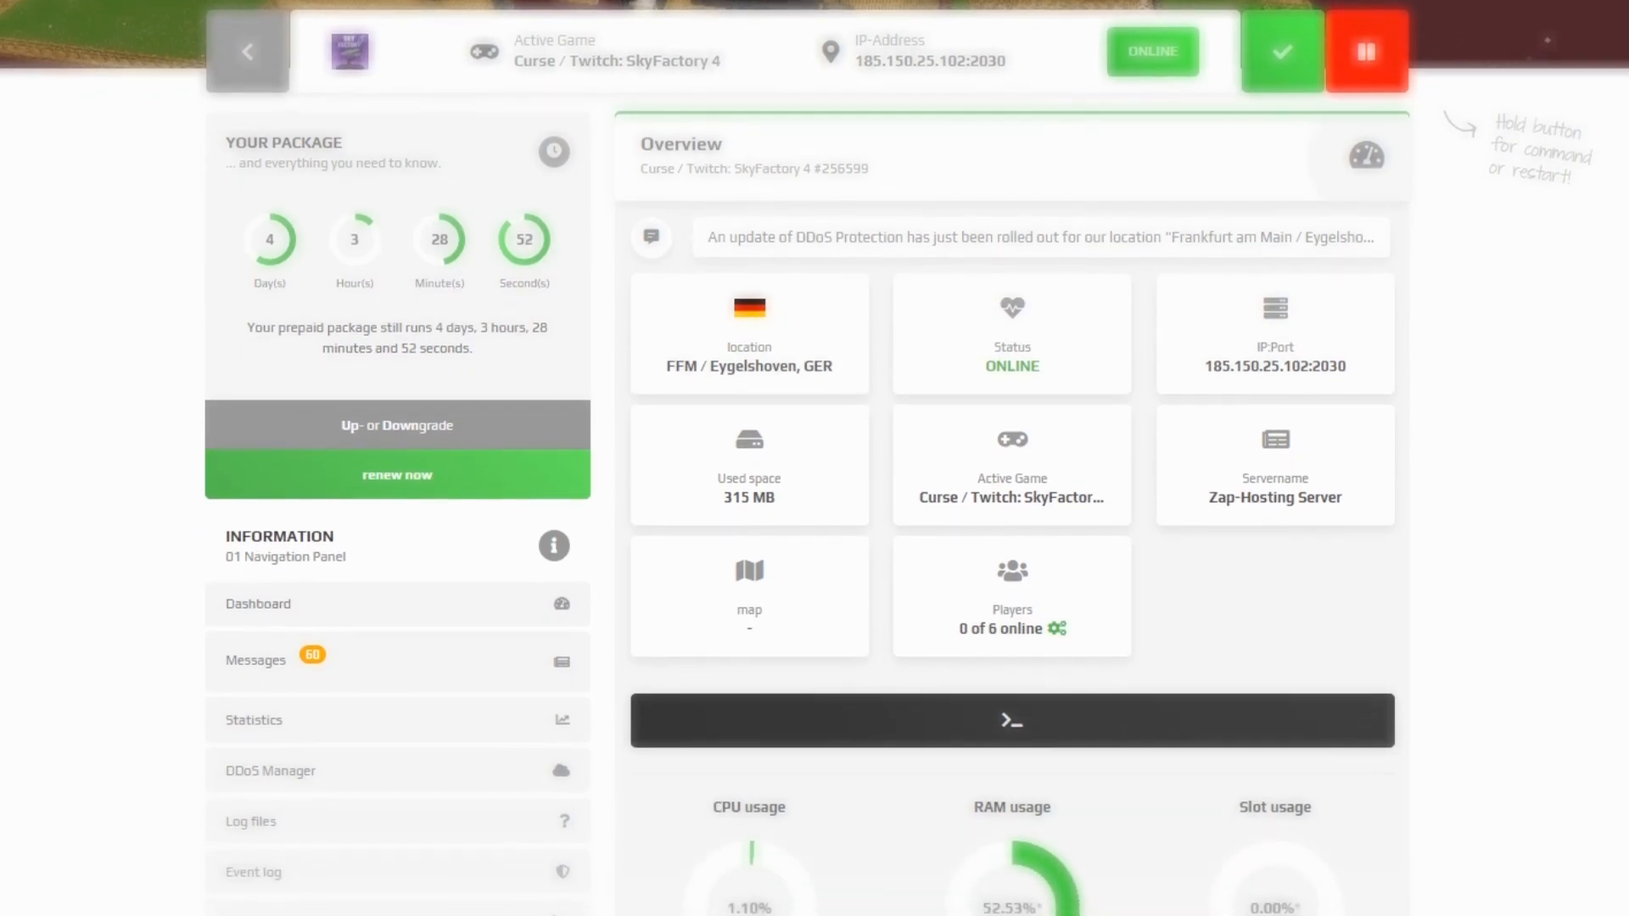
{"action": "scroll", "scroll_direction": "down", "scroll_amount": 3}
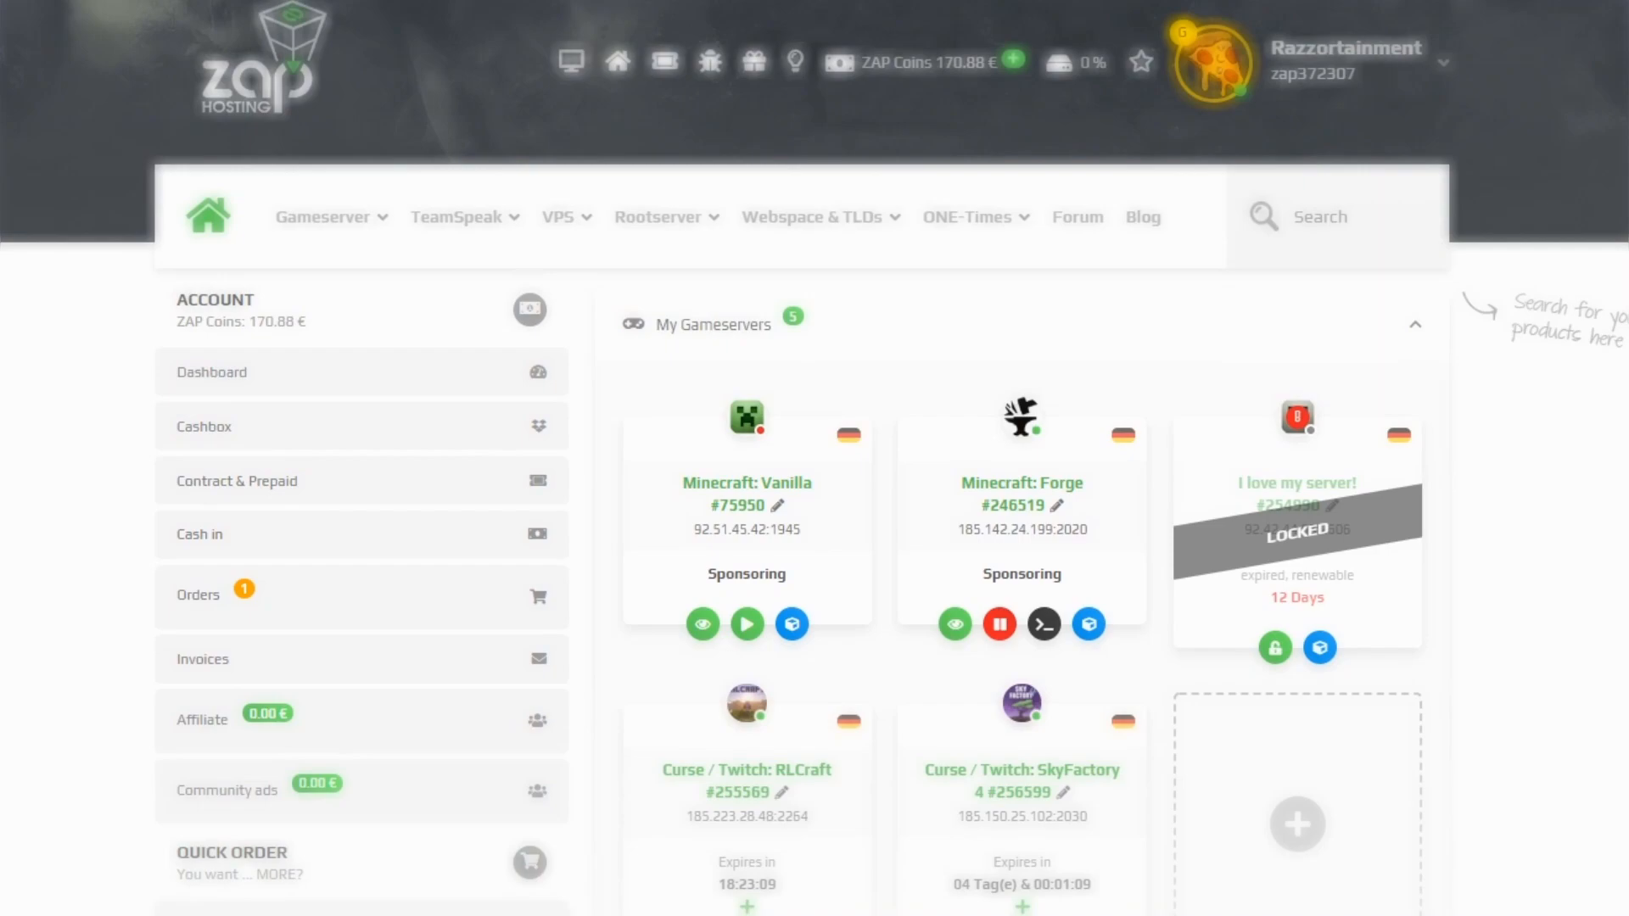
{"action": "scroll", "scroll_direction": "down", "scroll_amount": 3}
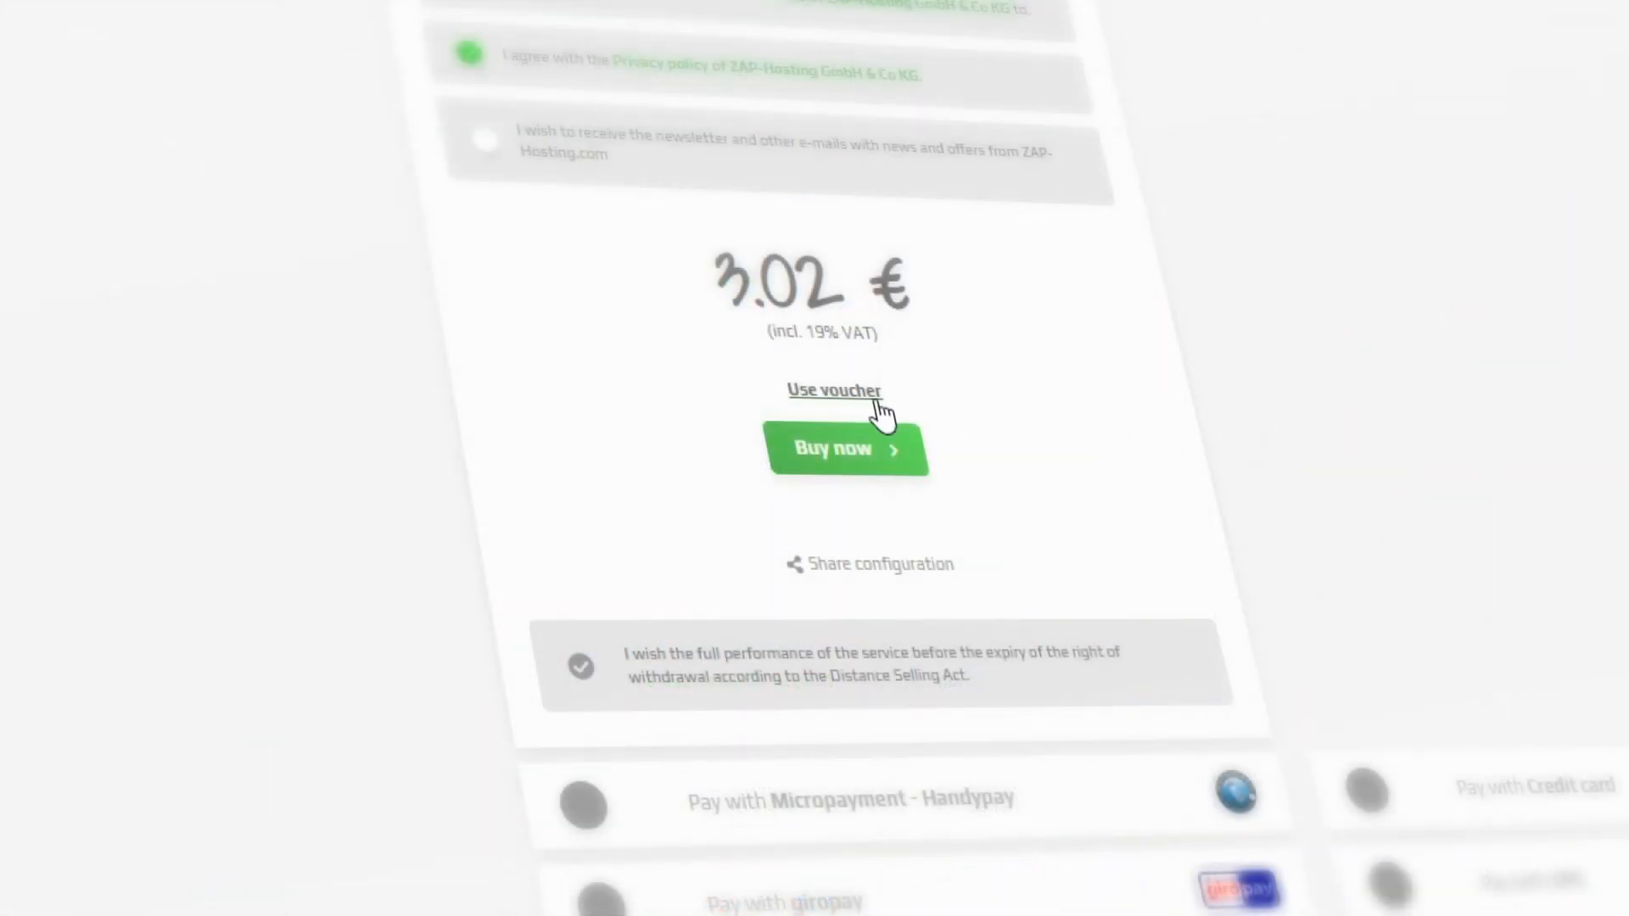
Step: Redeem a voucher at checkout, lowering the first-term price from 3.02 € to 1.48 €
{"action": "left_click", "coordinate": [834, 391]}
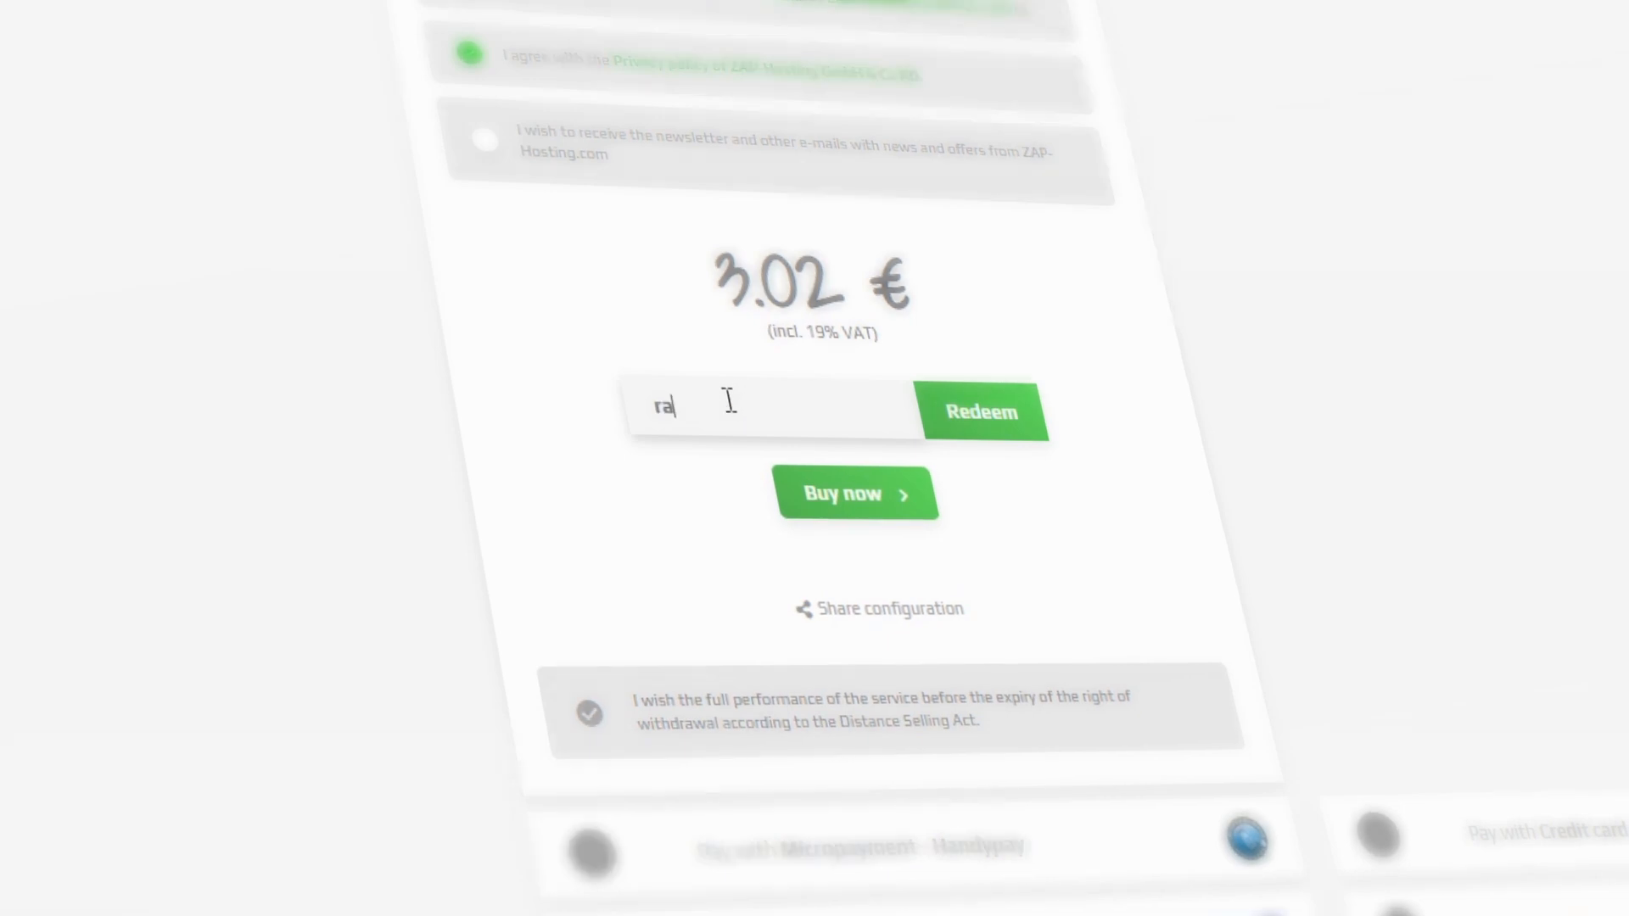
{"action": "left_click", "coordinate": [980, 411]}
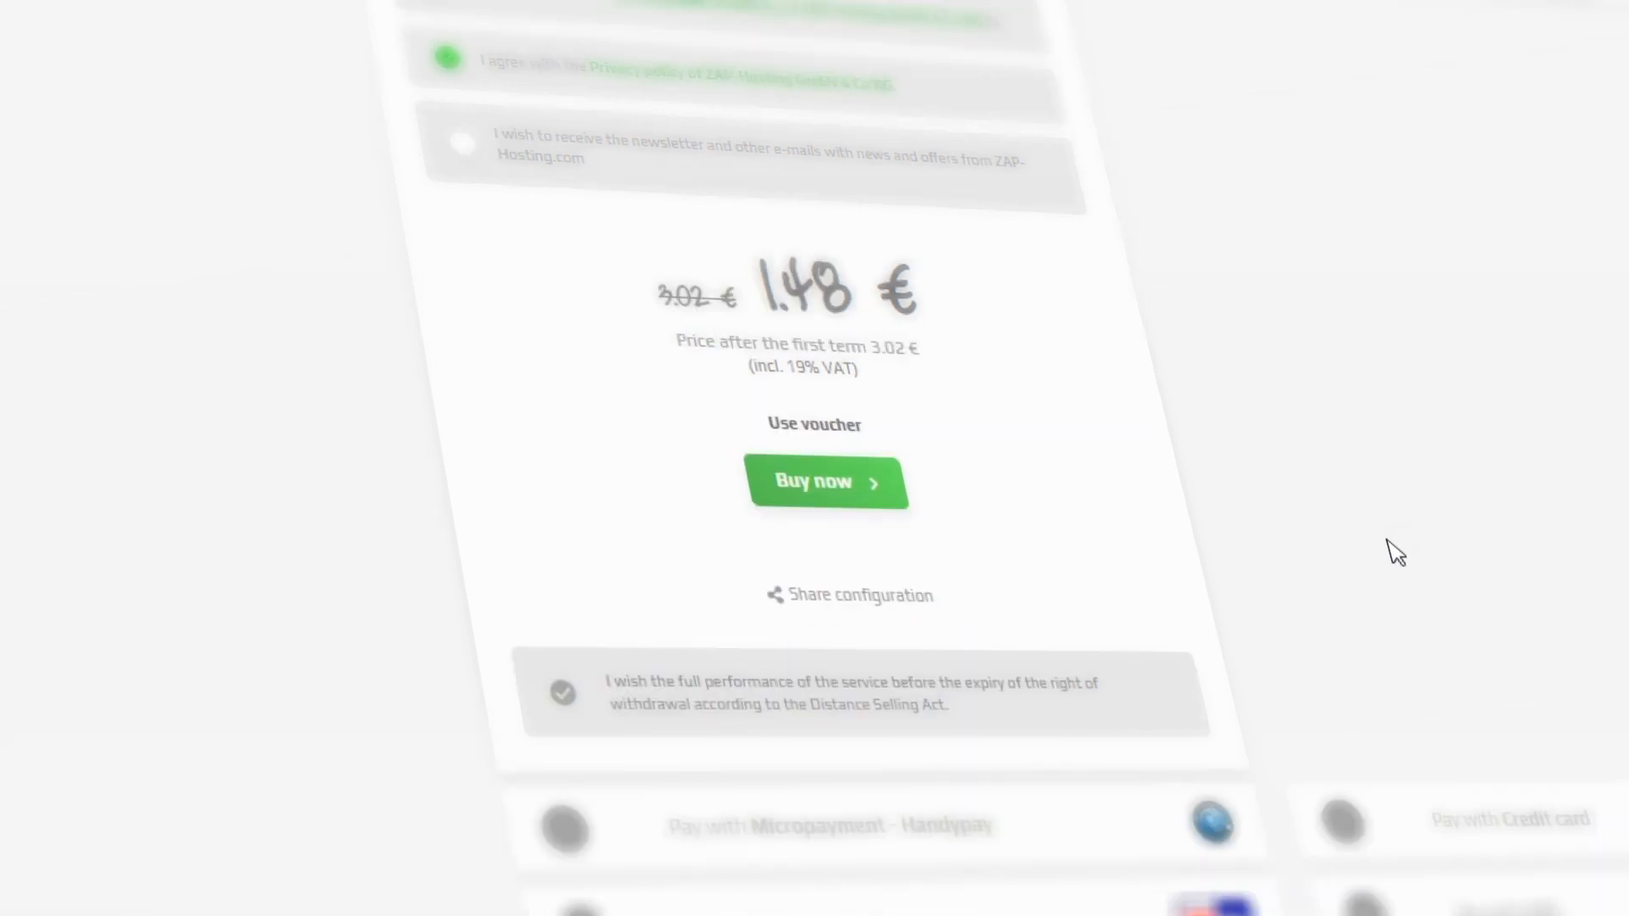
{"action": "left_click", "coordinate": [826, 481]}
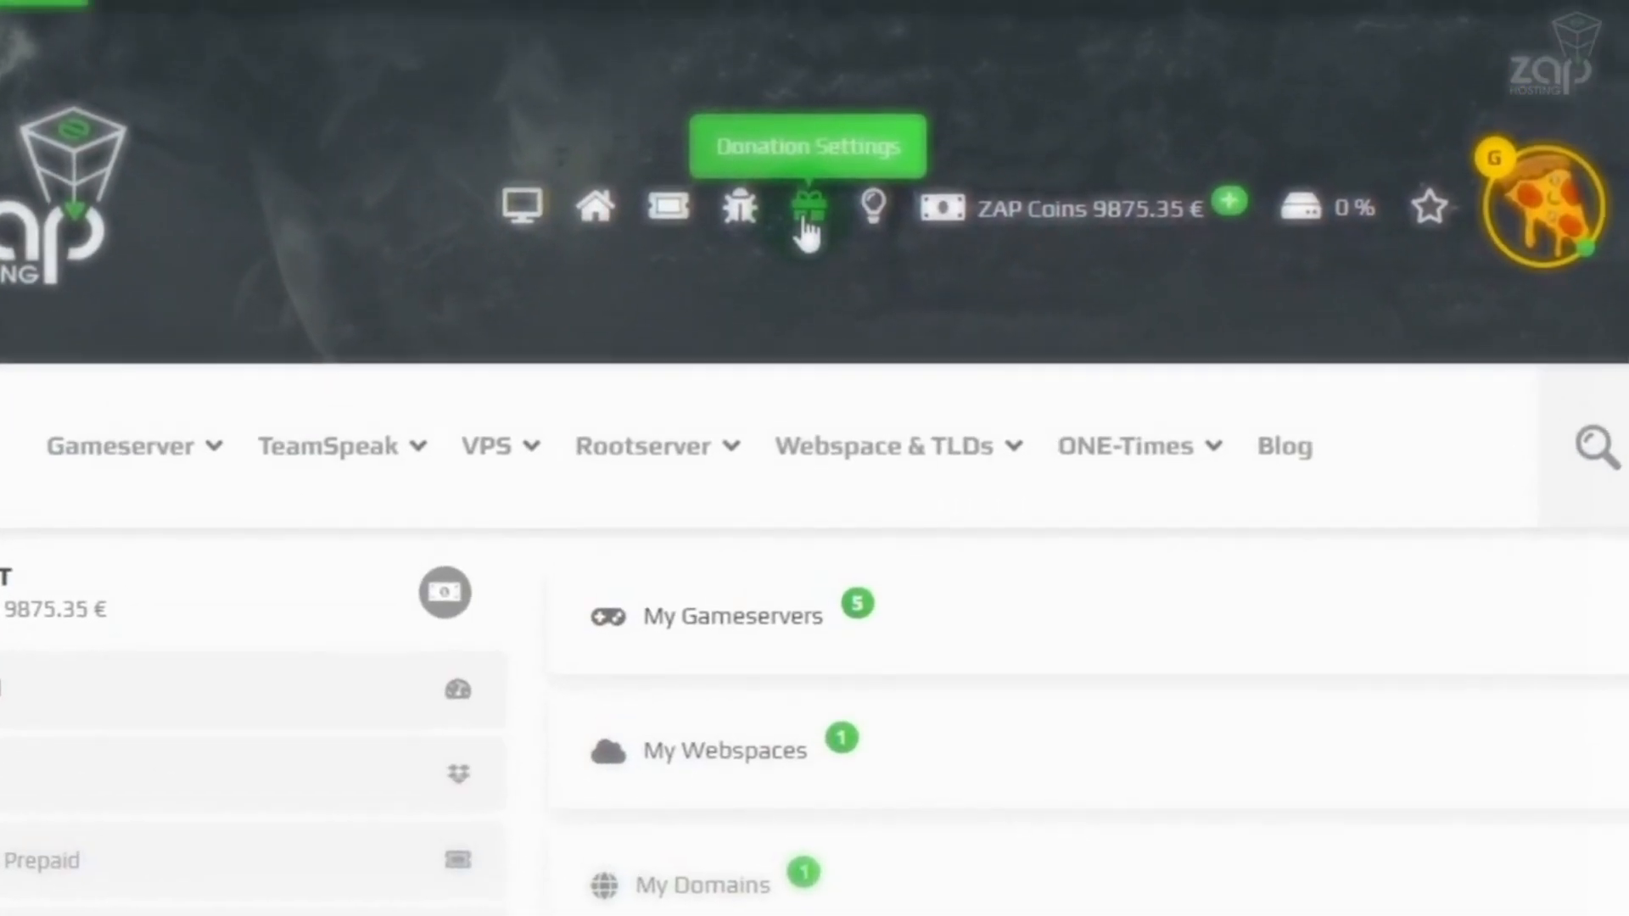
Step: In Donation Settings, replace the receiver name with 'Our Server'
{"action": "scroll", "scroll_direction": "up", "scroll_amount": 3}
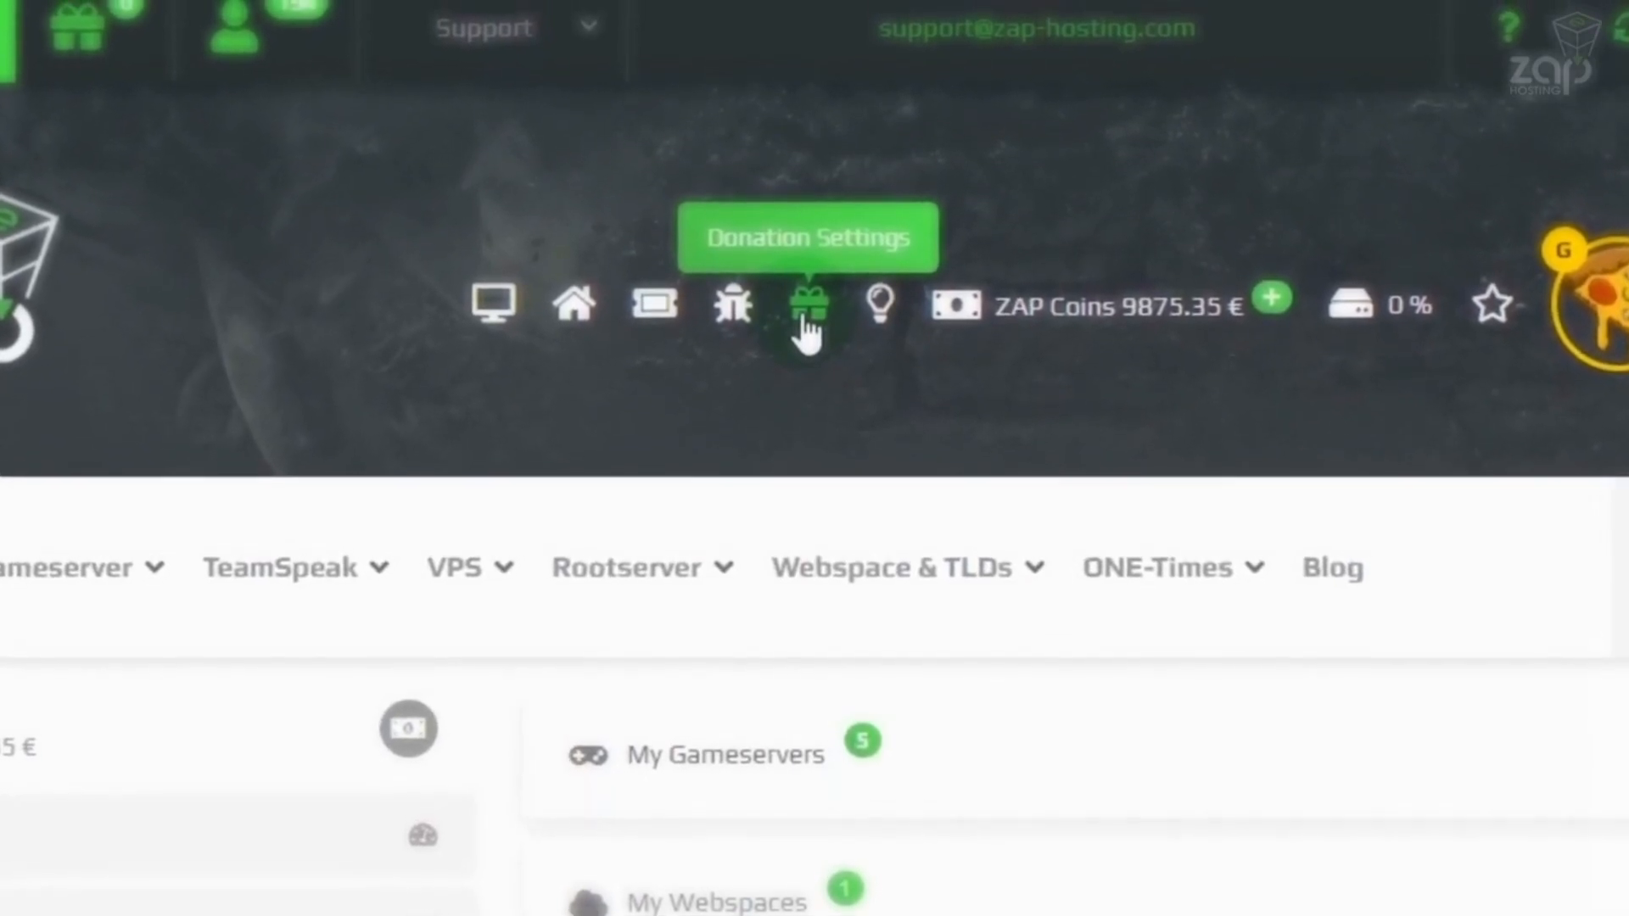
{"action": "left_click", "coordinate": [805, 305]}
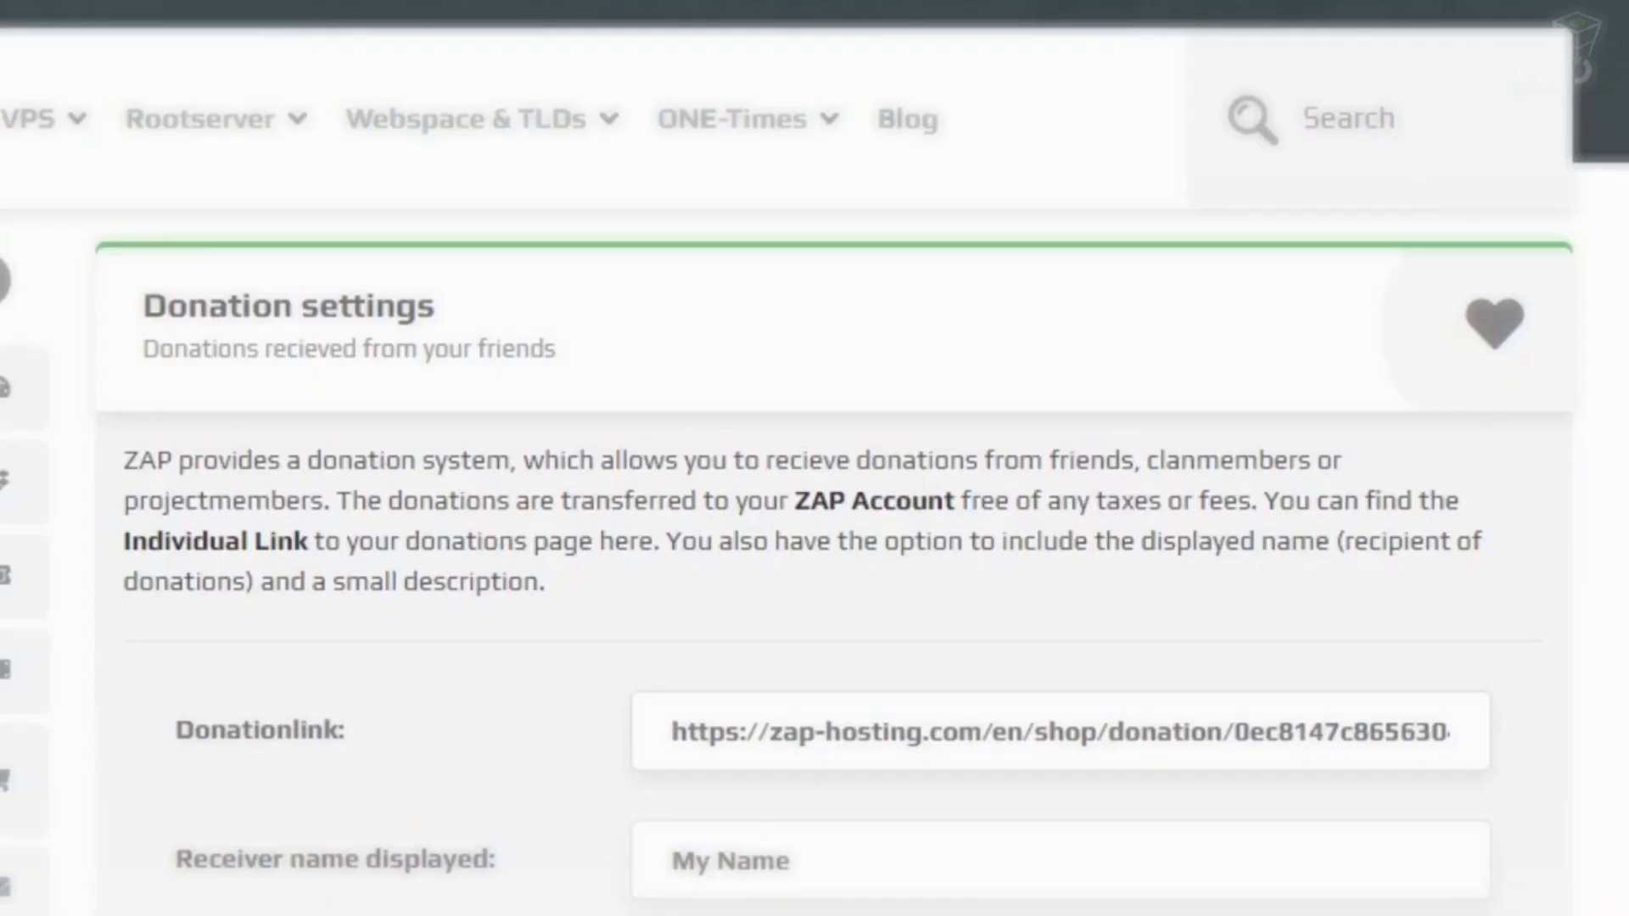
{"action": "scroll", "scroll_direction": "down", "scroll_amount": 3}
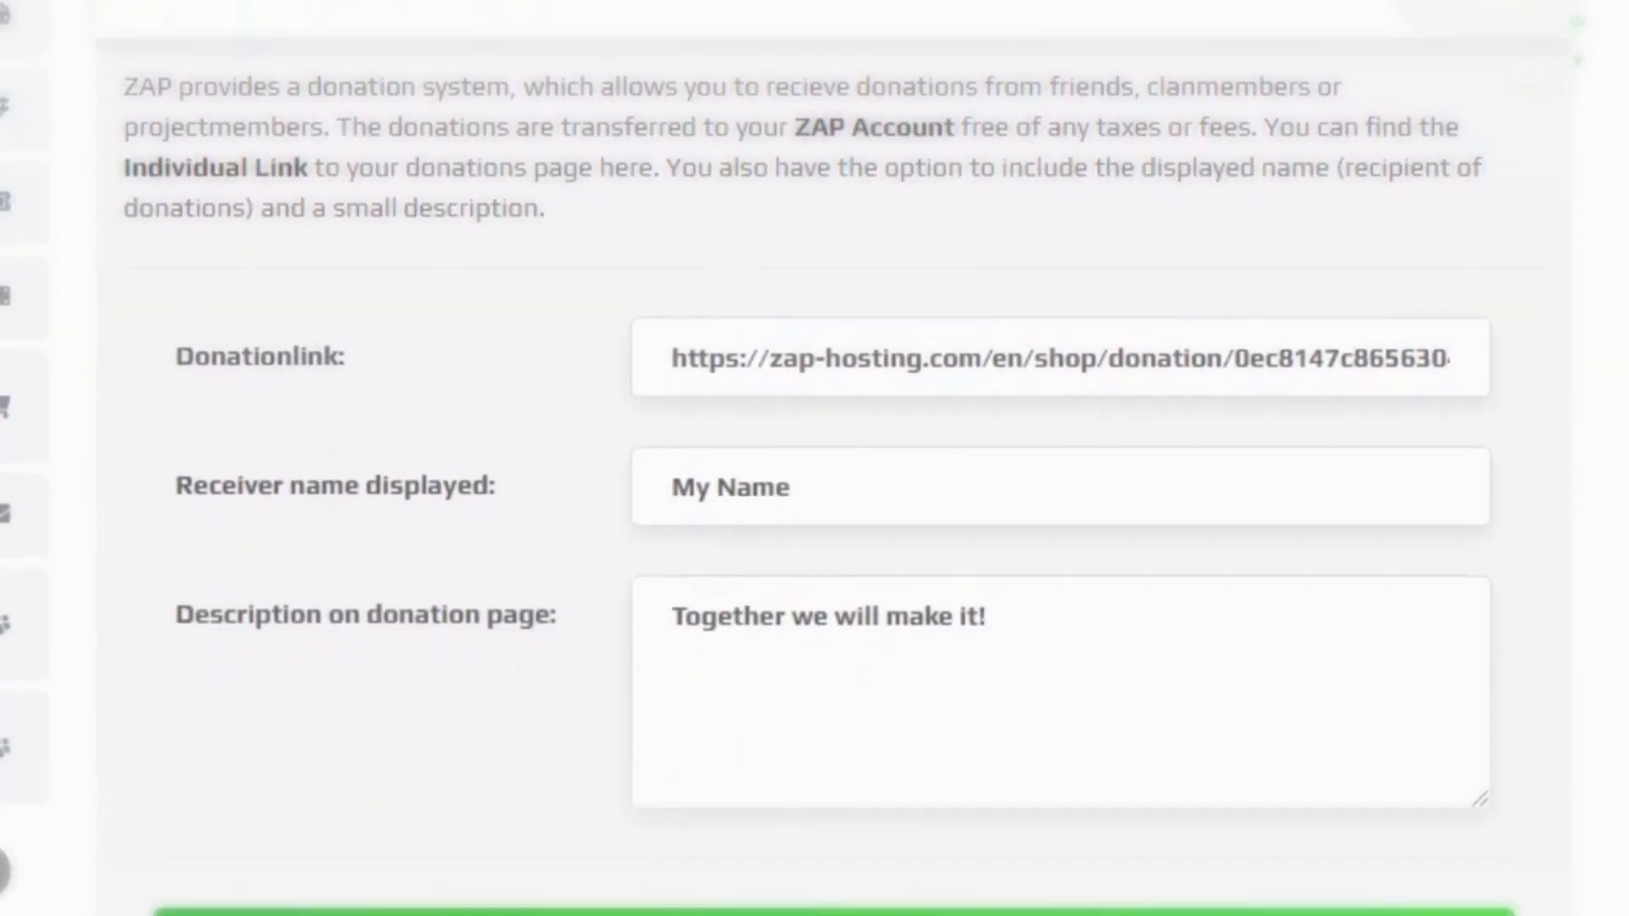
{"action": "scroll", "scroll_direction": "down", "scroll_amount": 3}
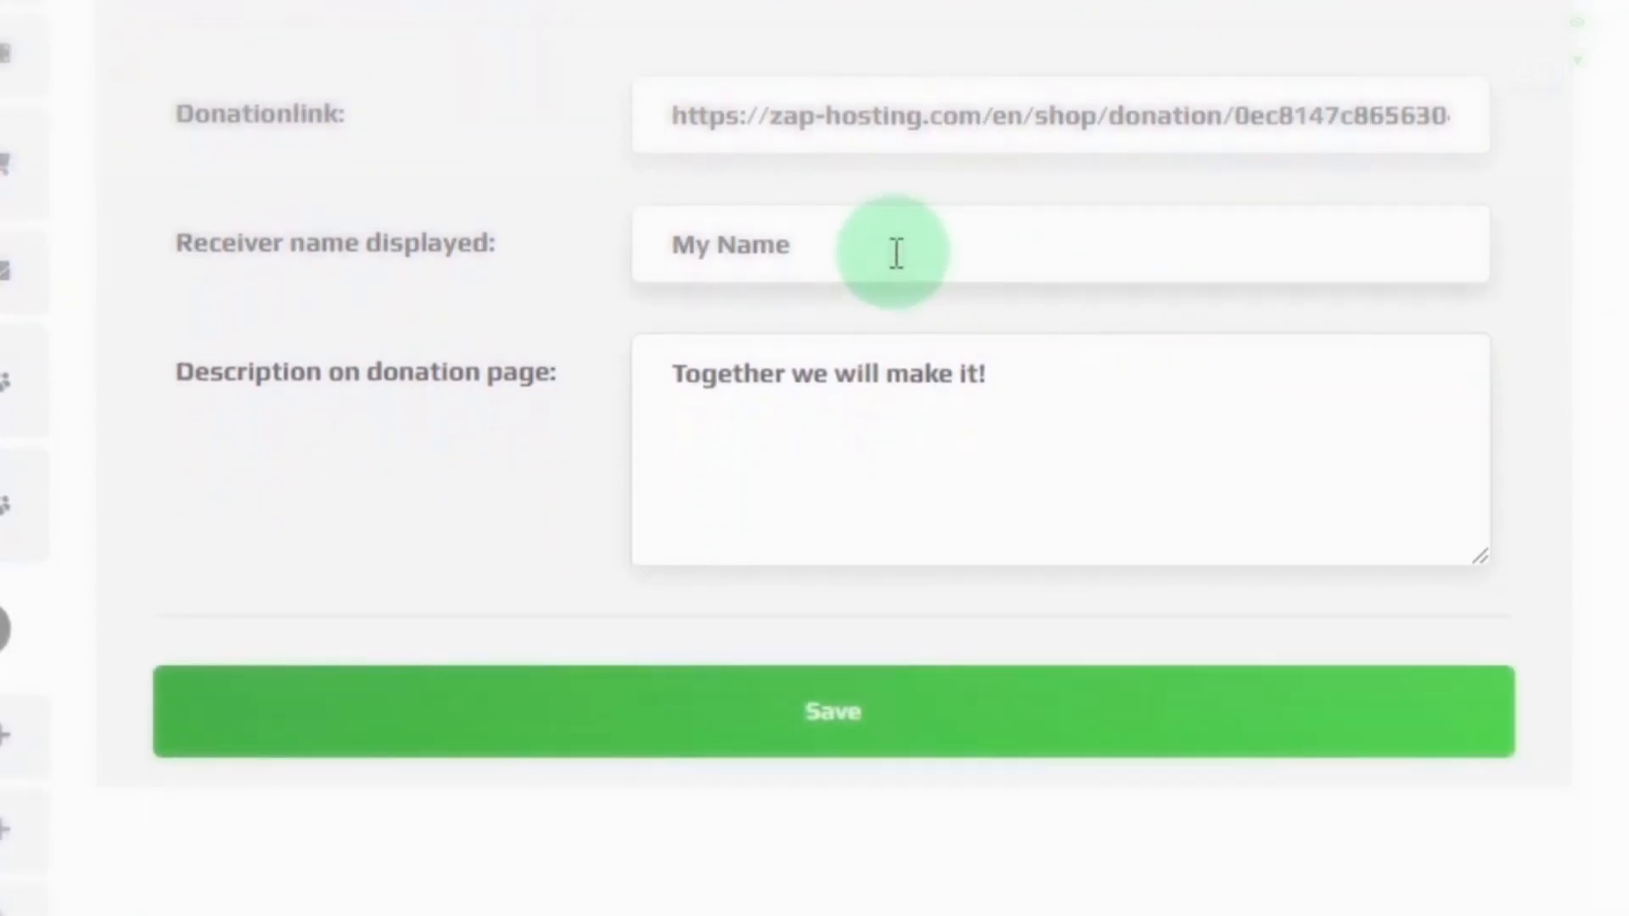
{"action": "double_click", "coordinate": [731, 244]}
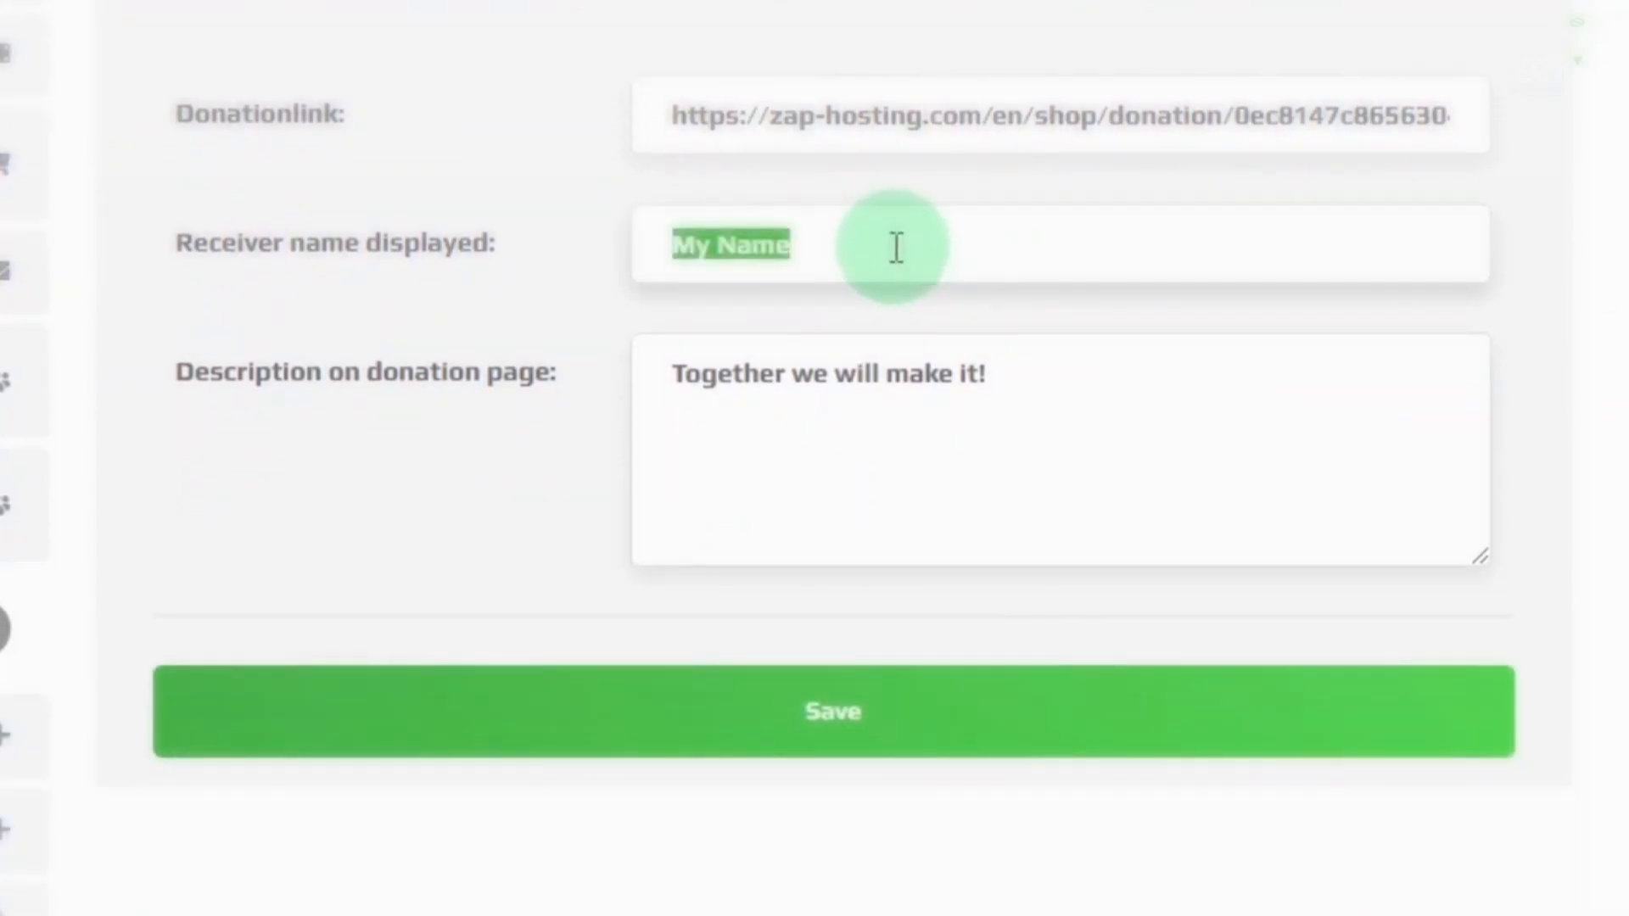
{"action": "type", "text": "Our Server"}
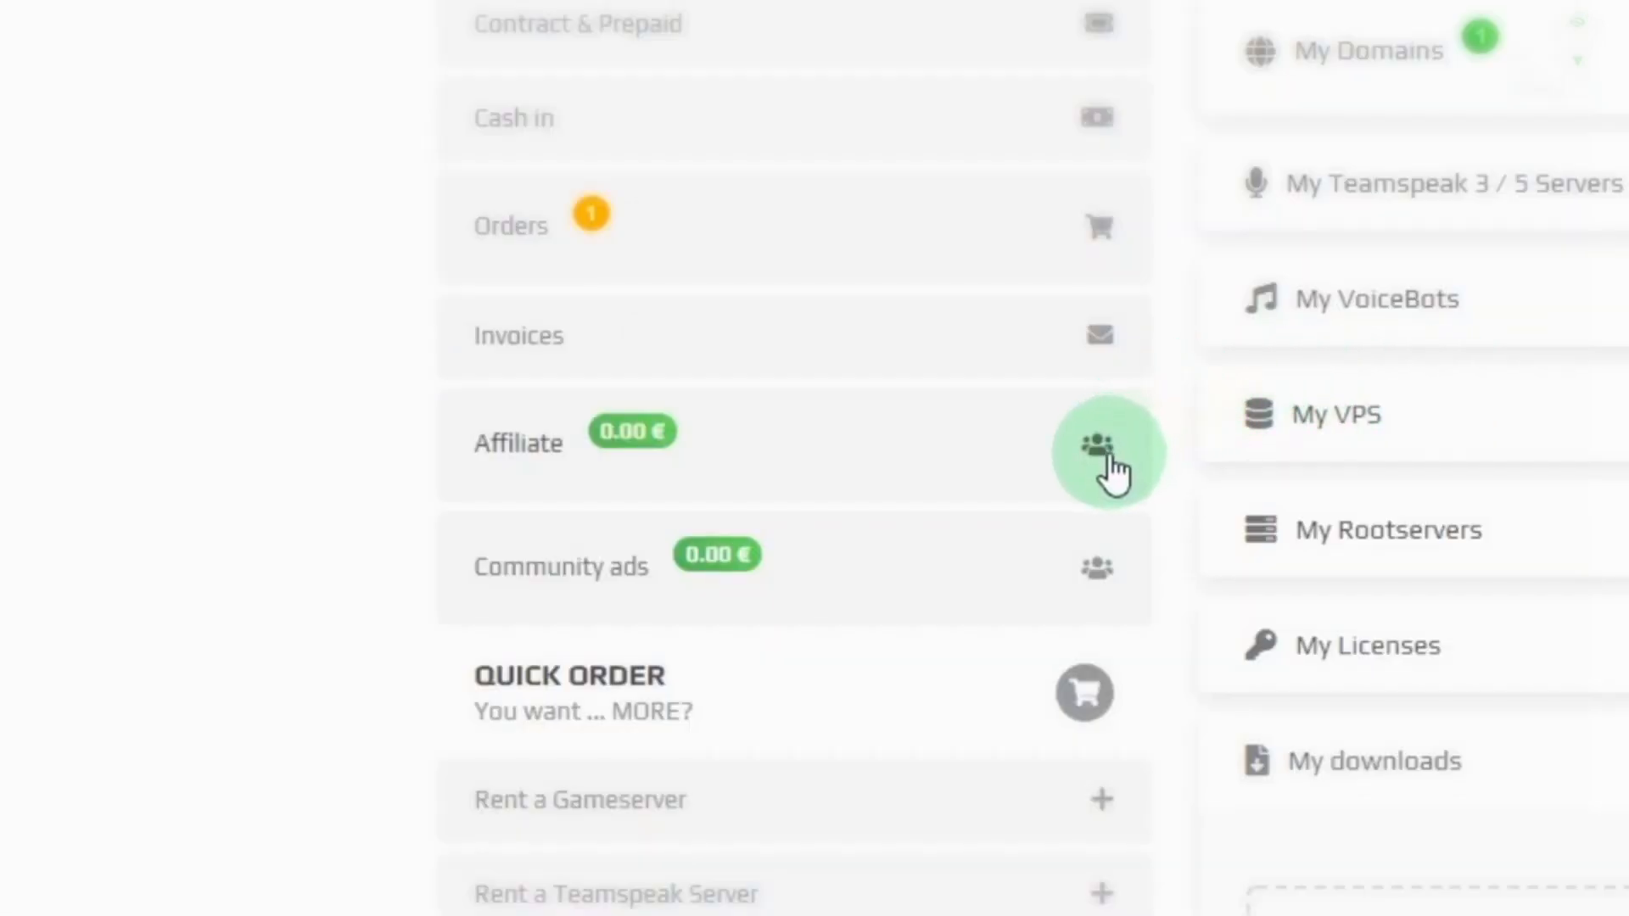
Step: On the Affiliate page, choose the General banner (landscape, big, 728x90) template
{"action": "left_click", "coordinate": [1109, 452]}
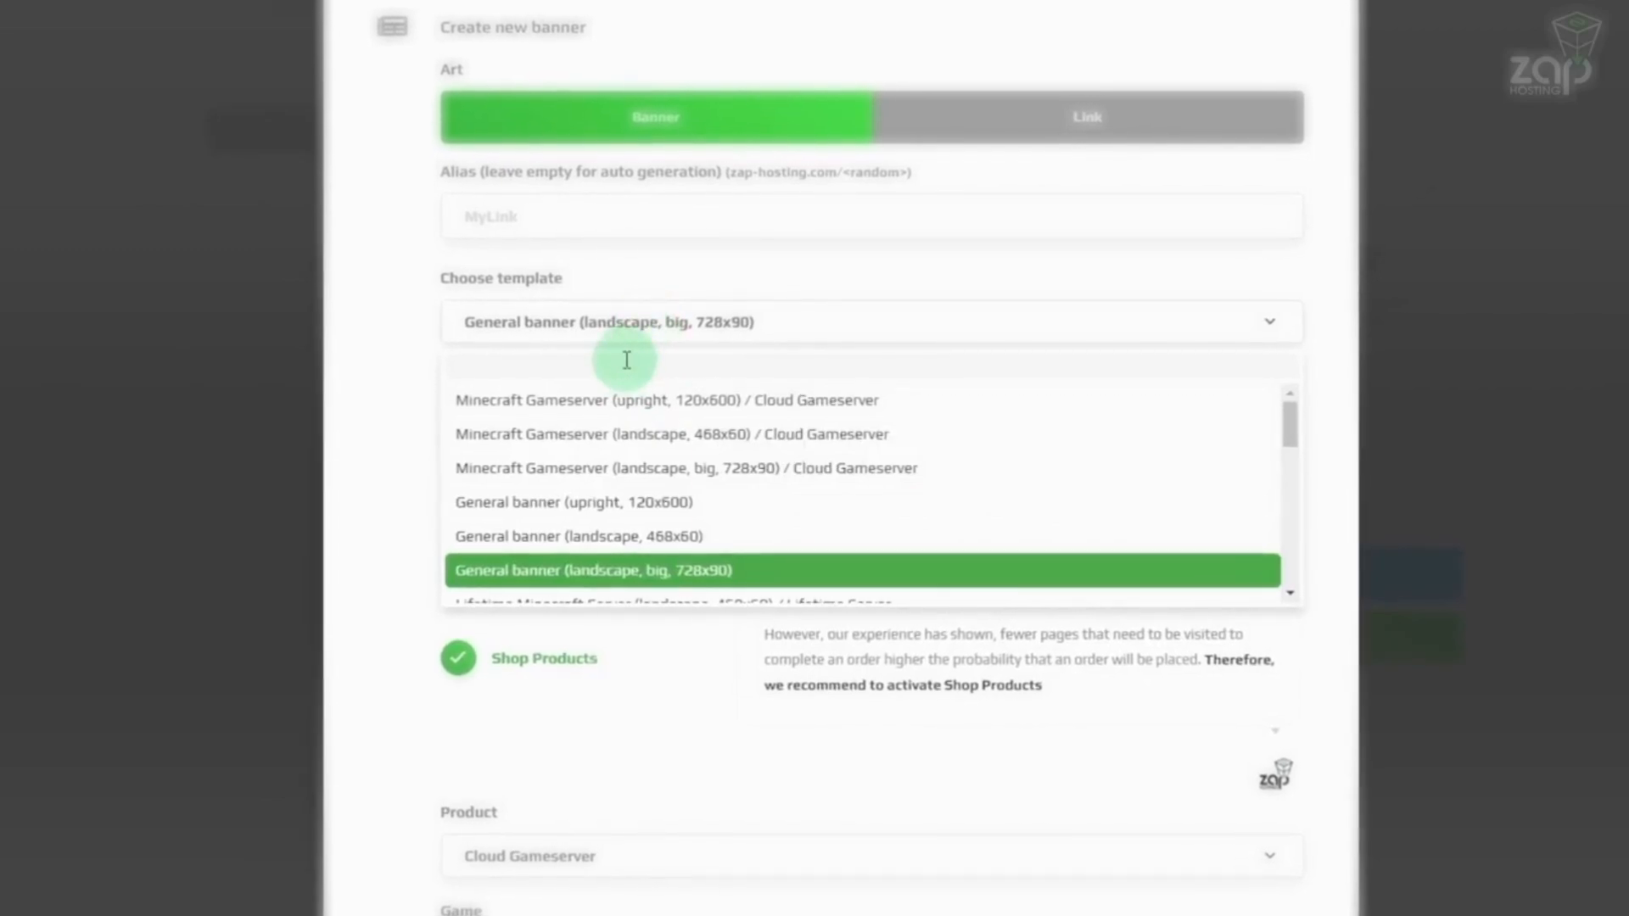
{"action": "left_click", "coordinate": [671, 435]}
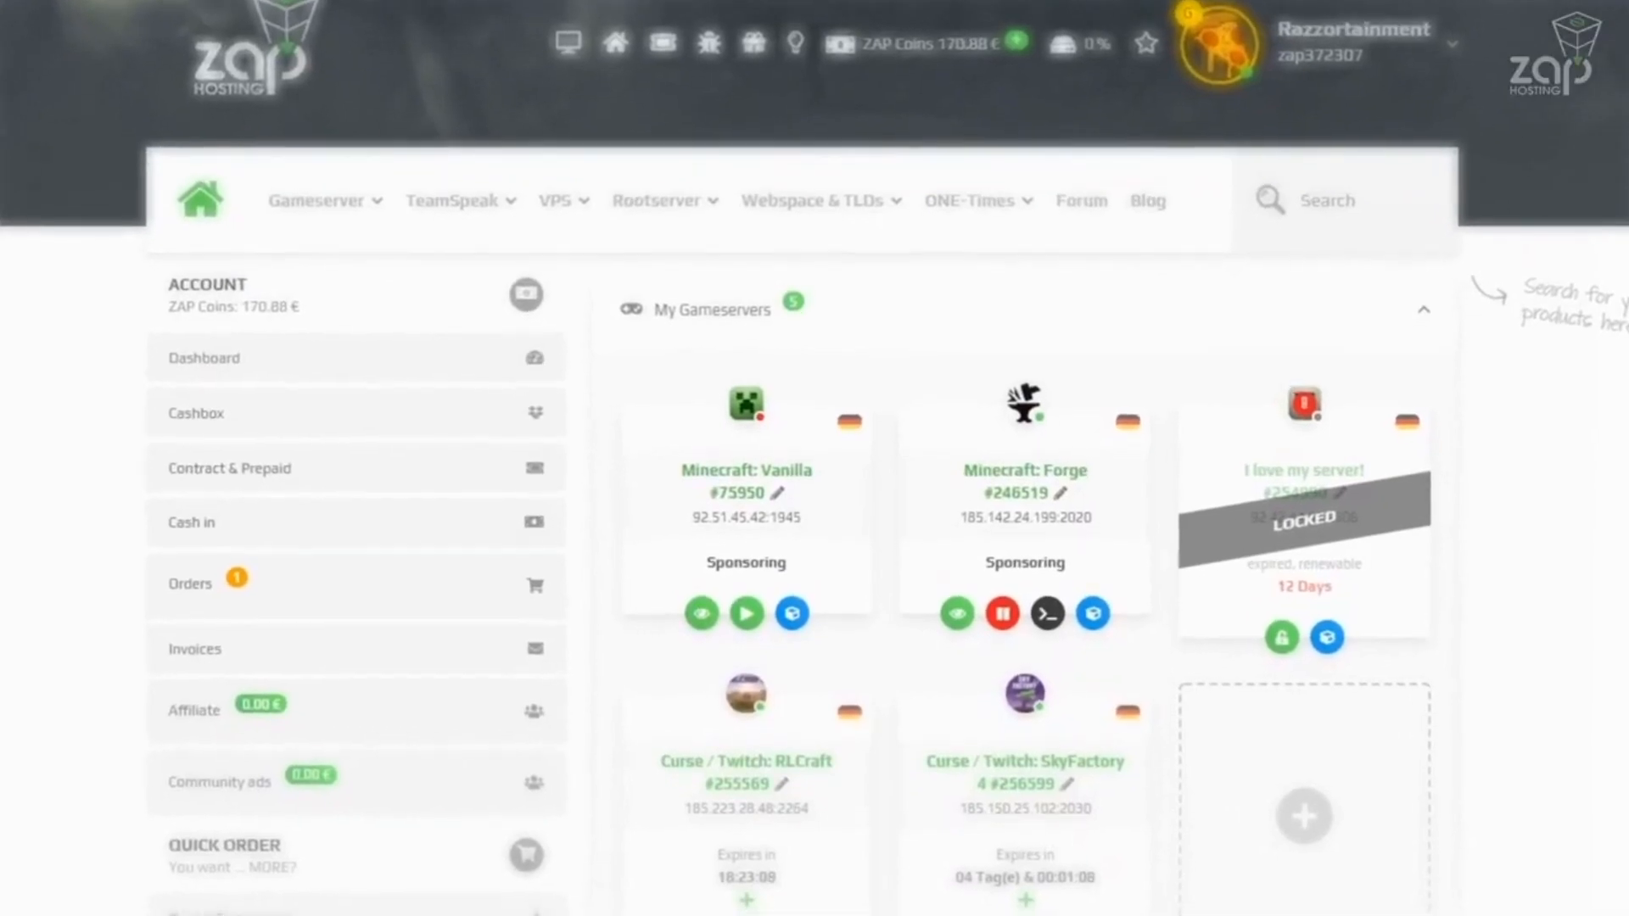
Step: Type 'op razzortainmen' into the SkyFactory 4 live console command field
{"action": "scroll", "scroll_direction": "down", "scroll_amount": 3}
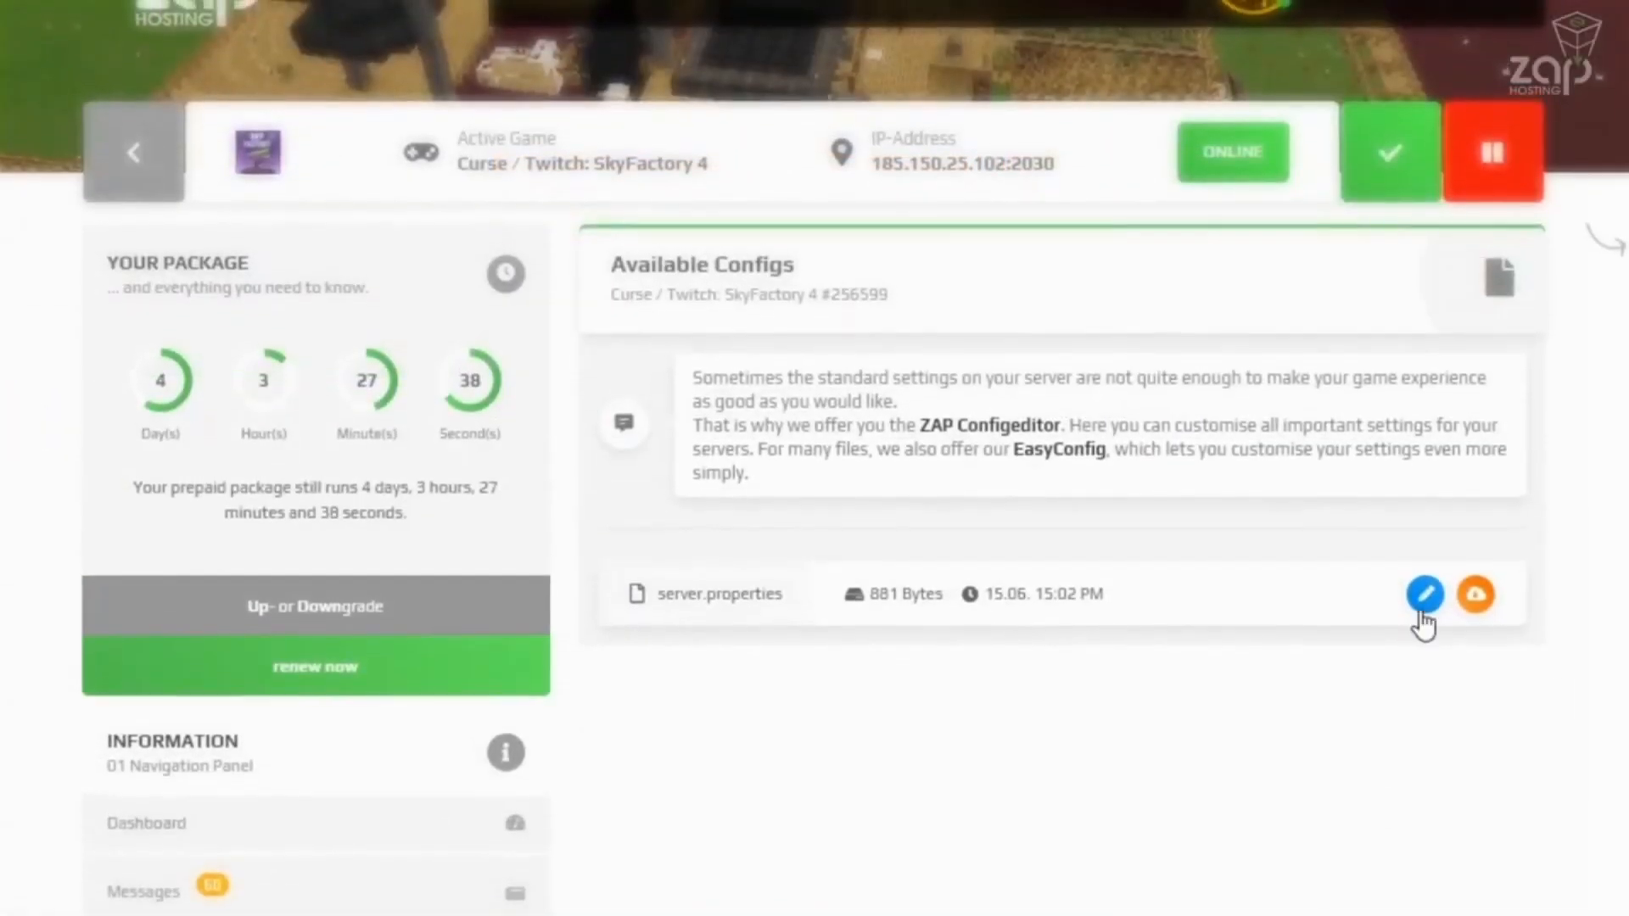
{"action": "left_click", "coordinate": [1426, 594]}
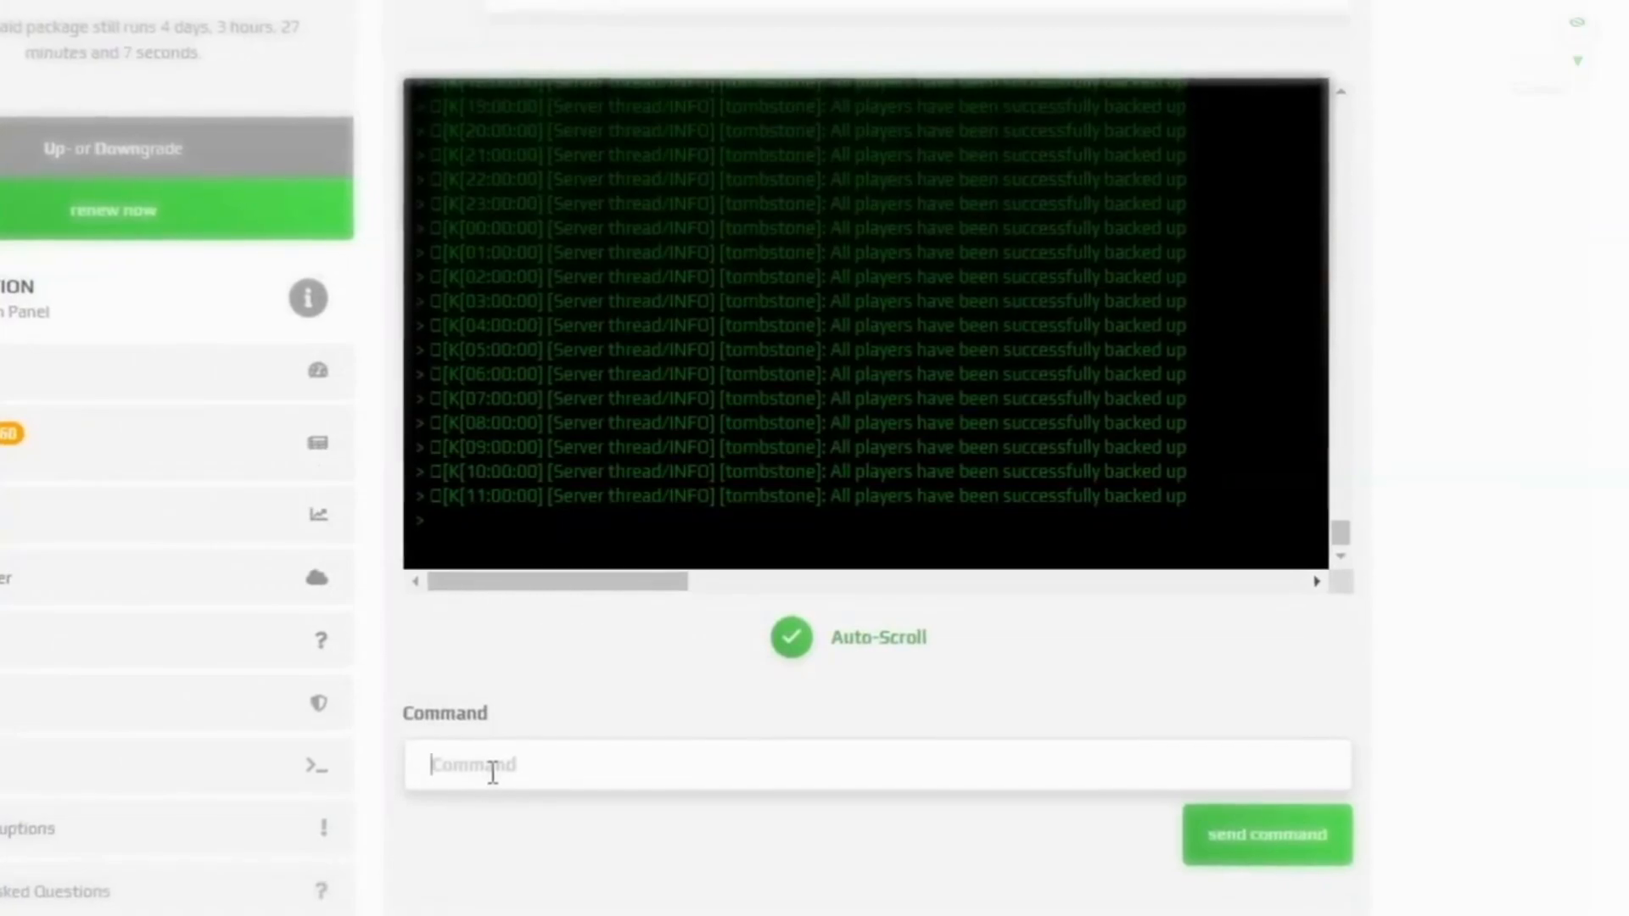
{"action": "type", "text": "op ra"}
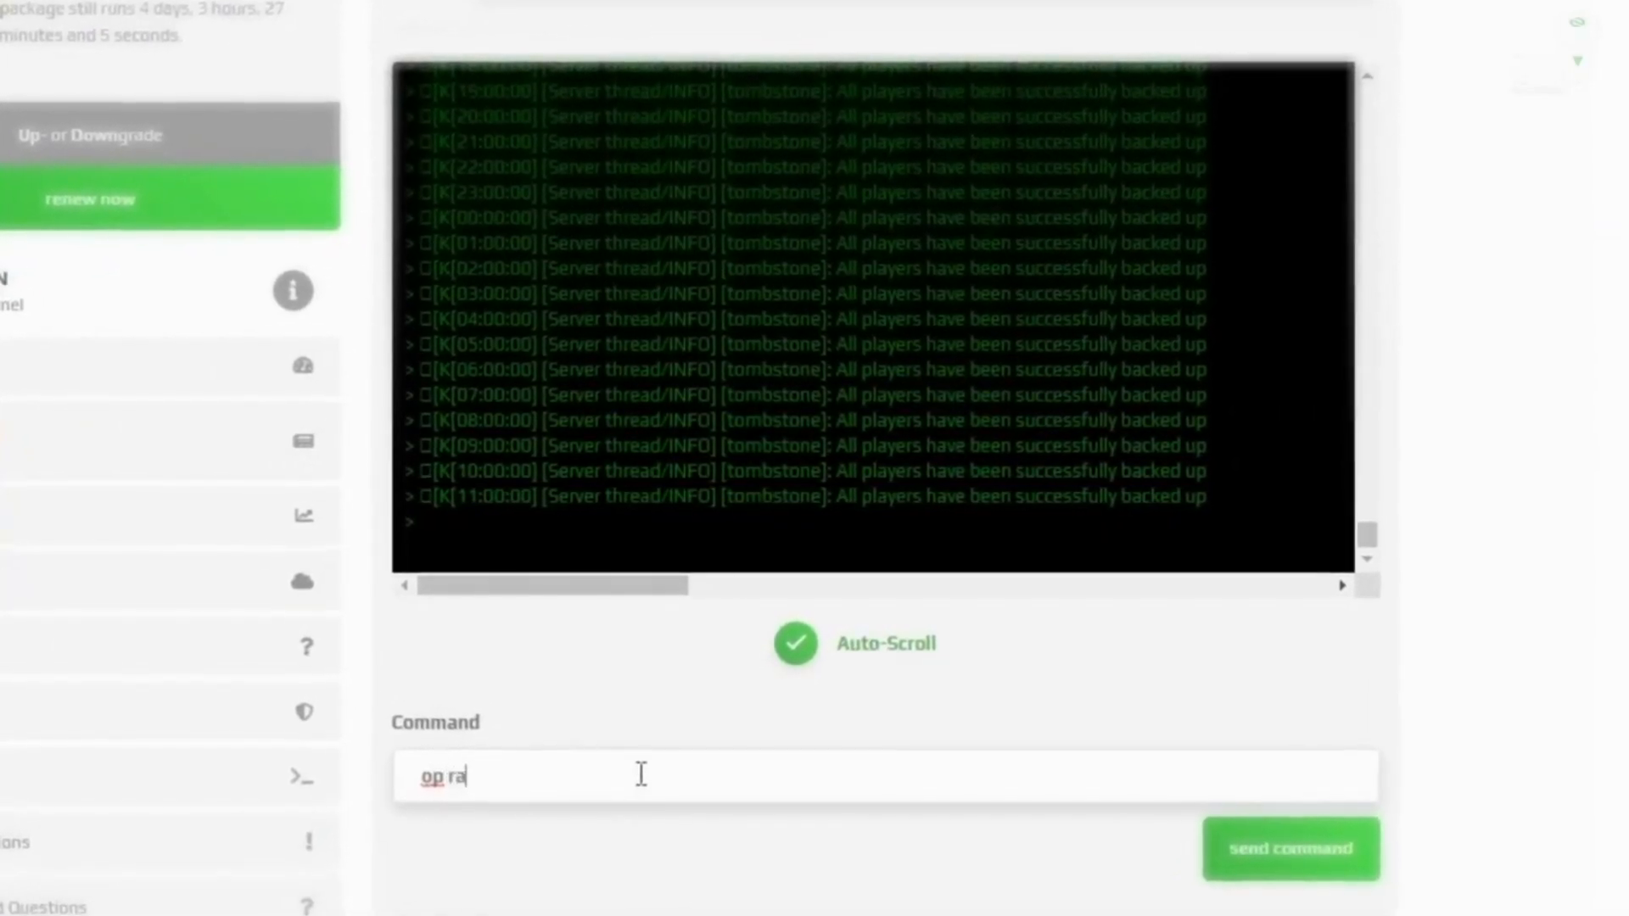
{"action": "type", "text": "zzortainmen"}
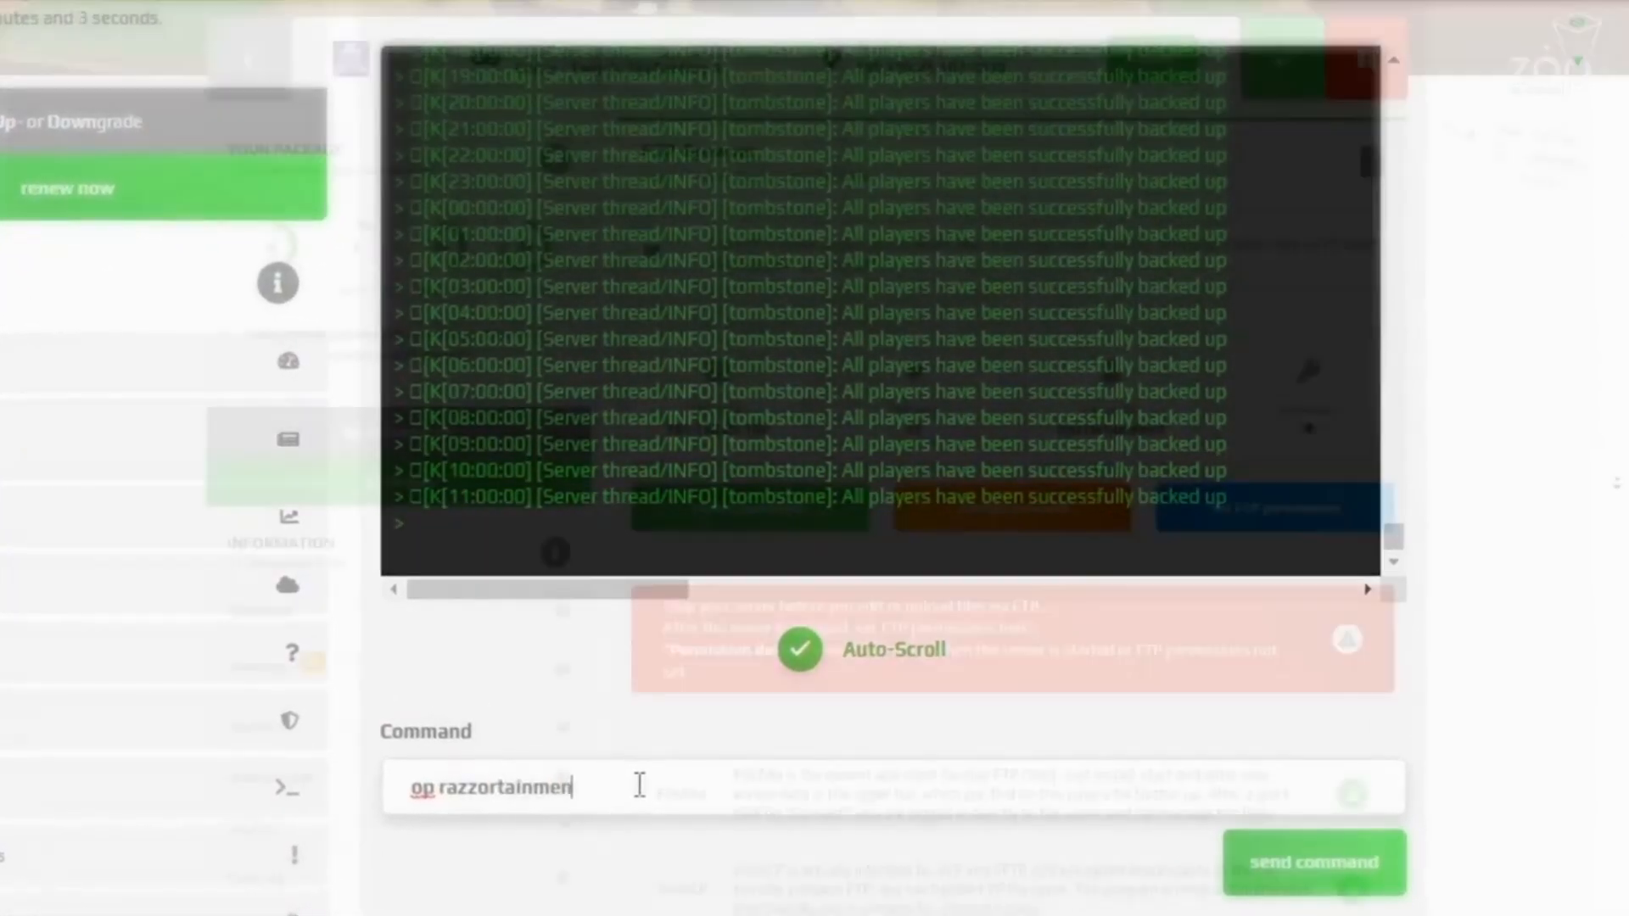